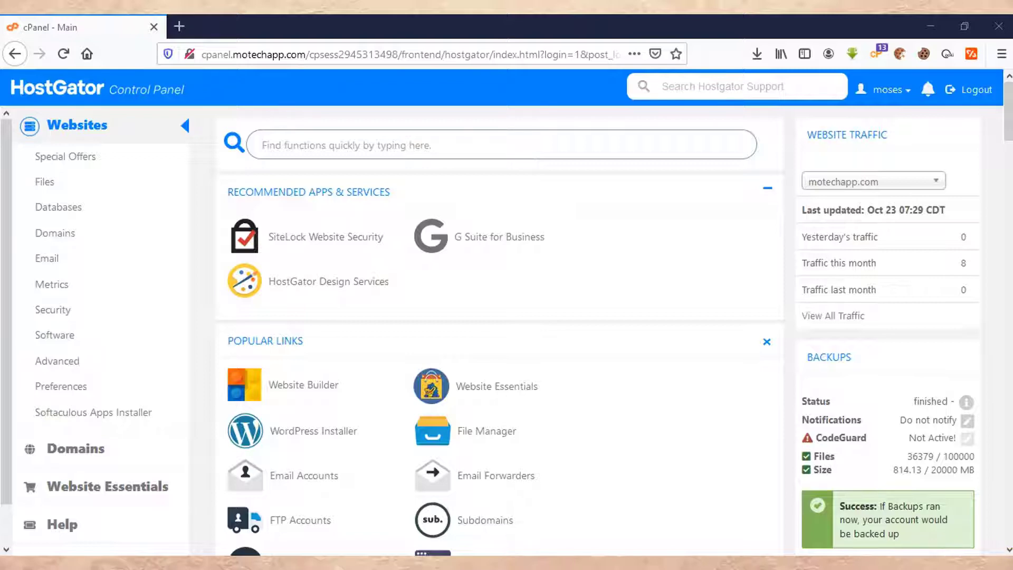
mouse_move(509, 357)
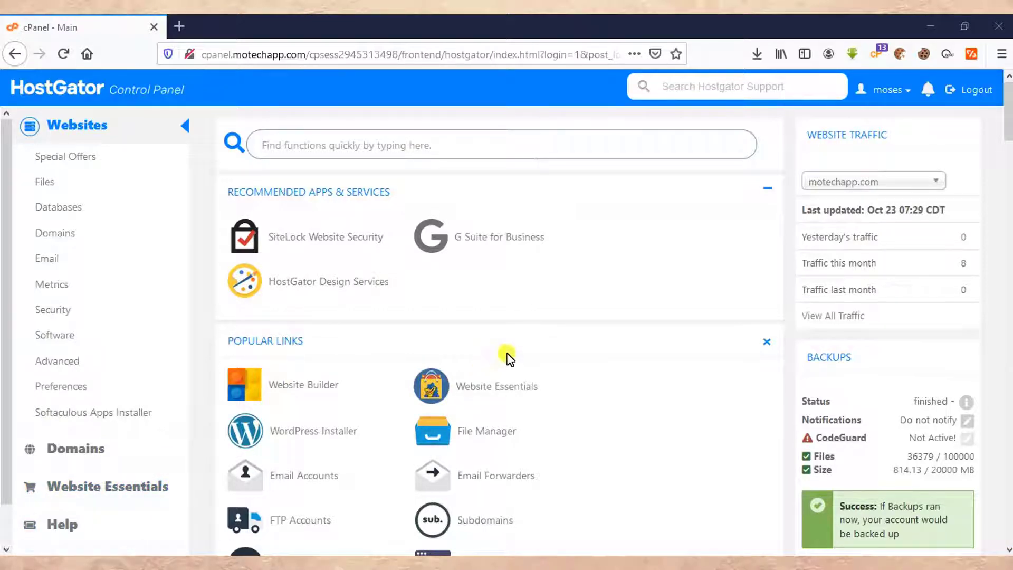
Step: Go to SSH Access and open Manage SSH Keys, listing the id_rsa public key
scroll("down", 3)
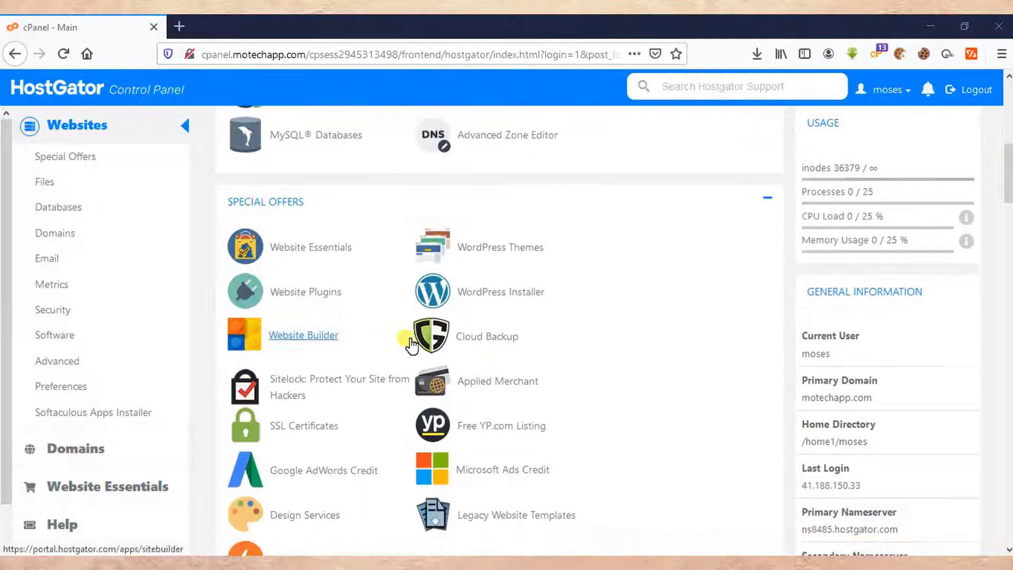
scroll("up", 3)
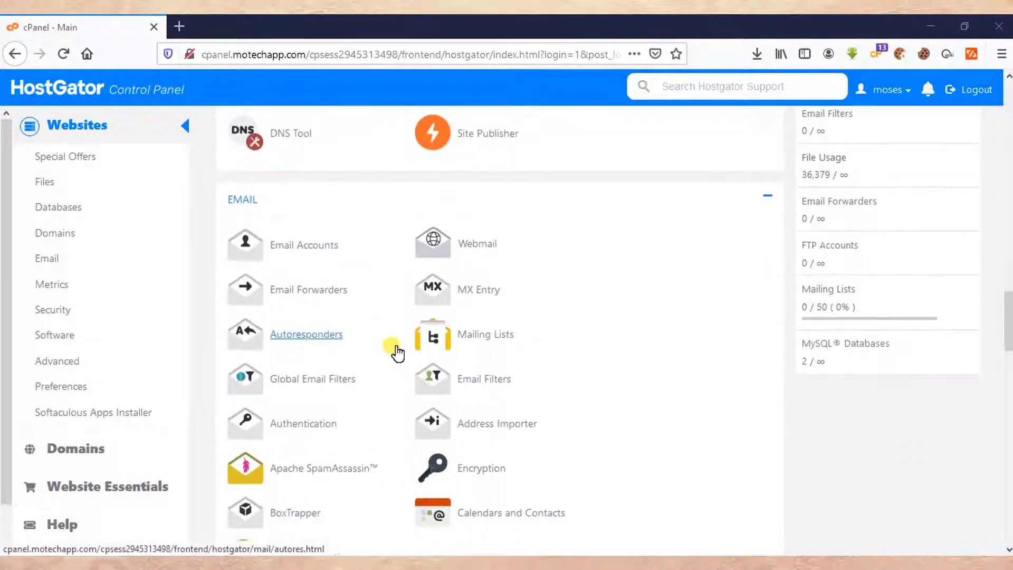
scroll("down", 3)
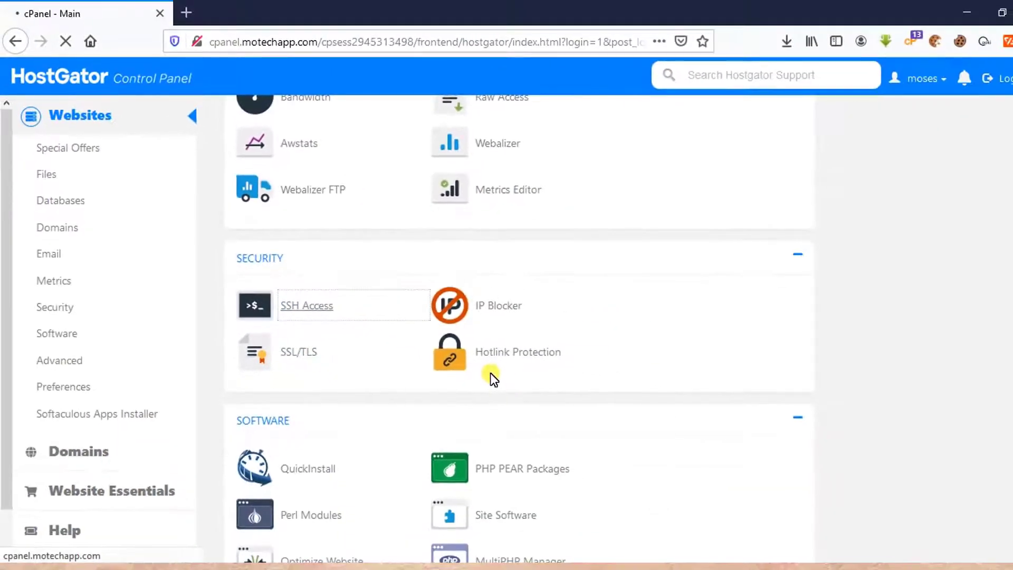
left_click(306, 305)
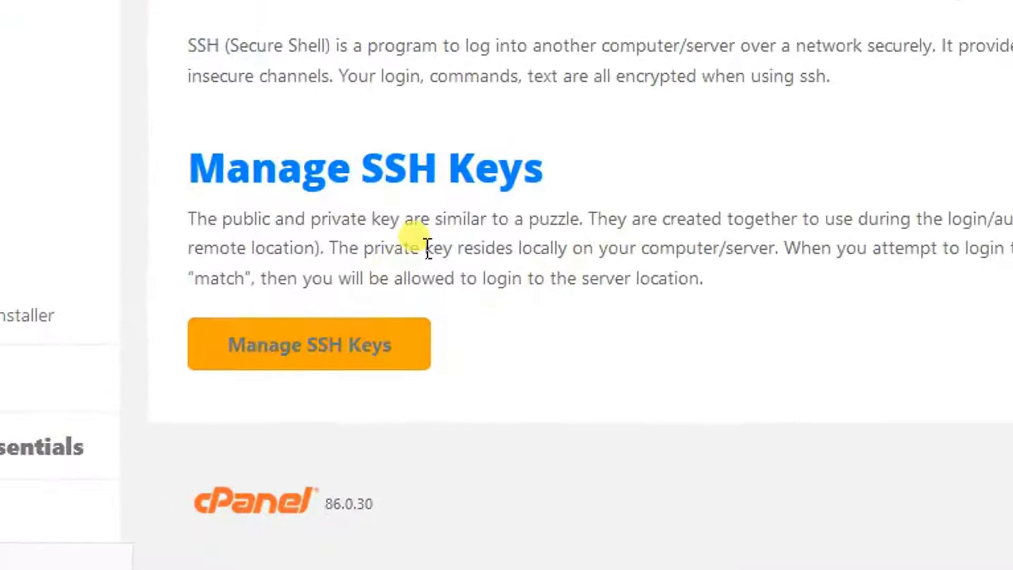
left_click(280, 435)
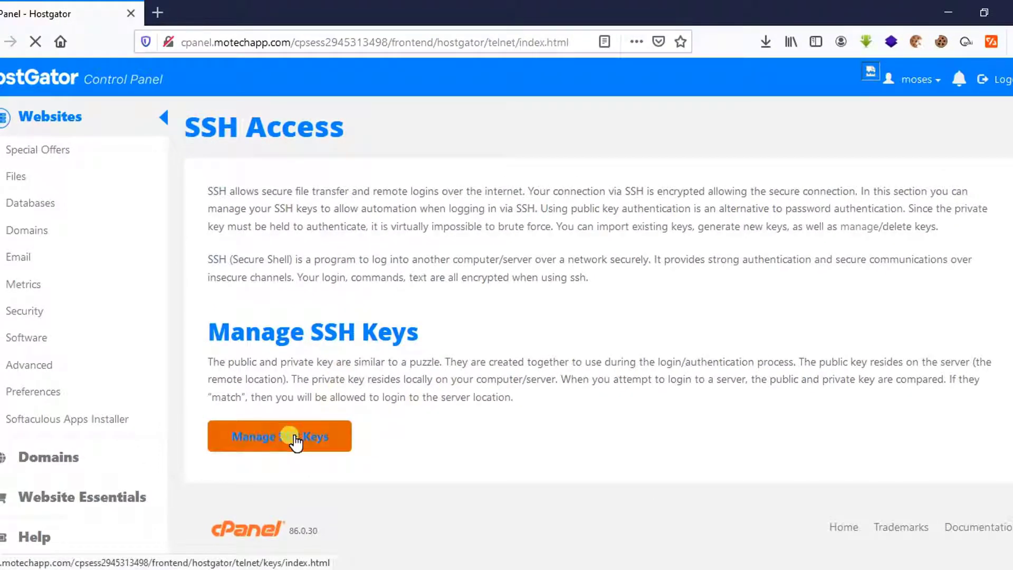
left_click(279, 435)
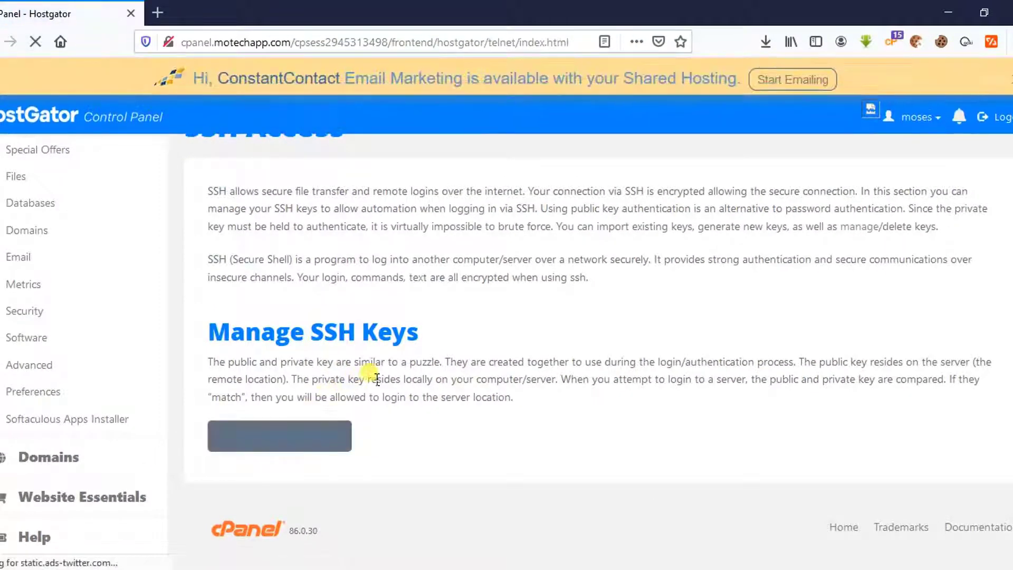
left_click(279, 435)
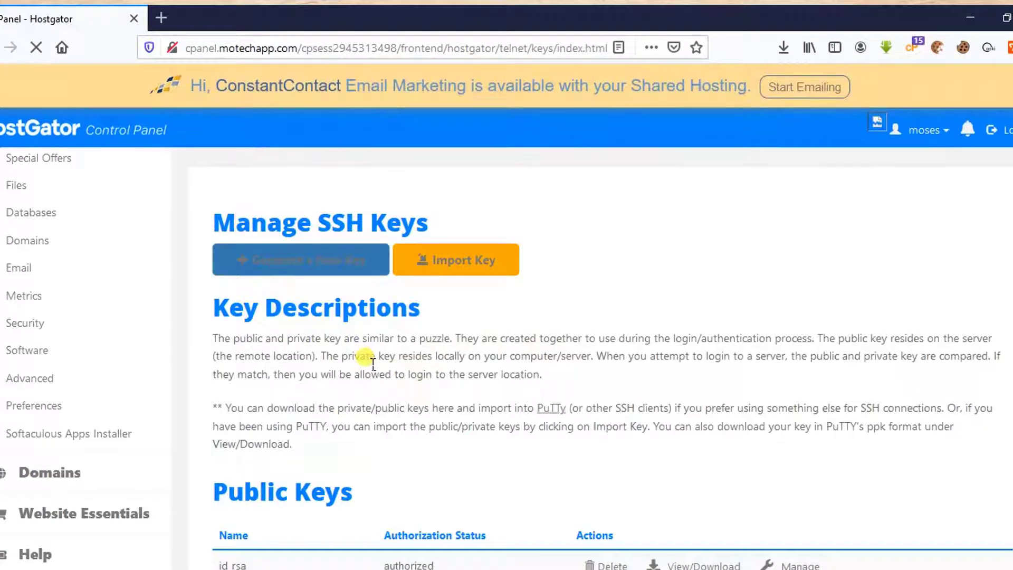
Step: Generate a new RSA 2048 key named 'demoses' protected by a password
left_click(300, 260)
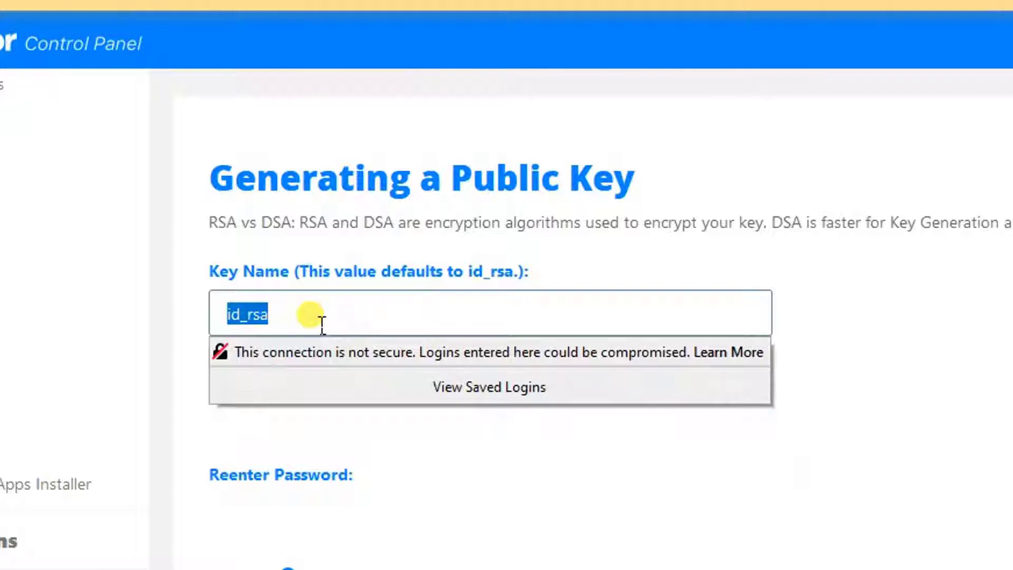
type("de")
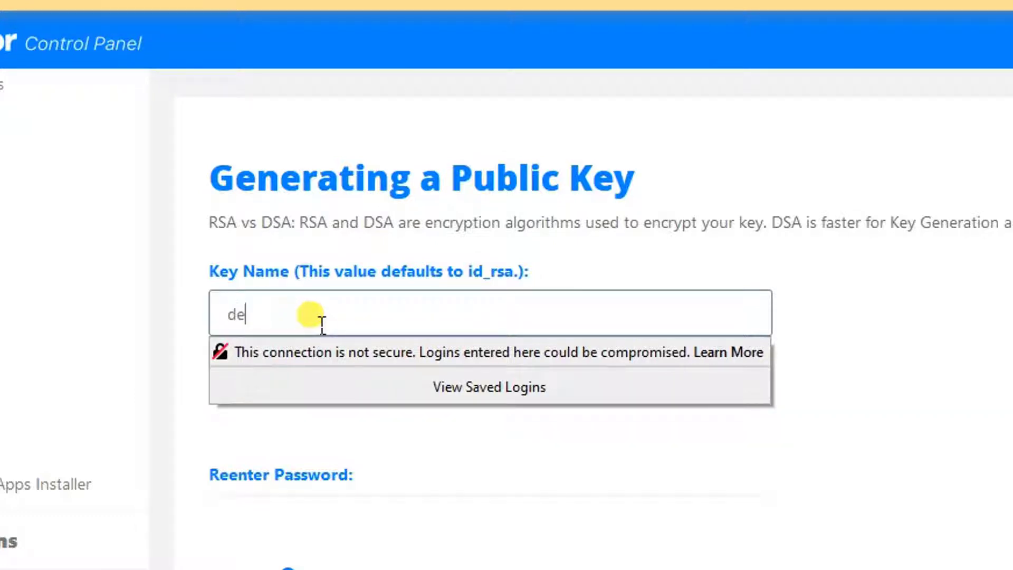
type("moses")
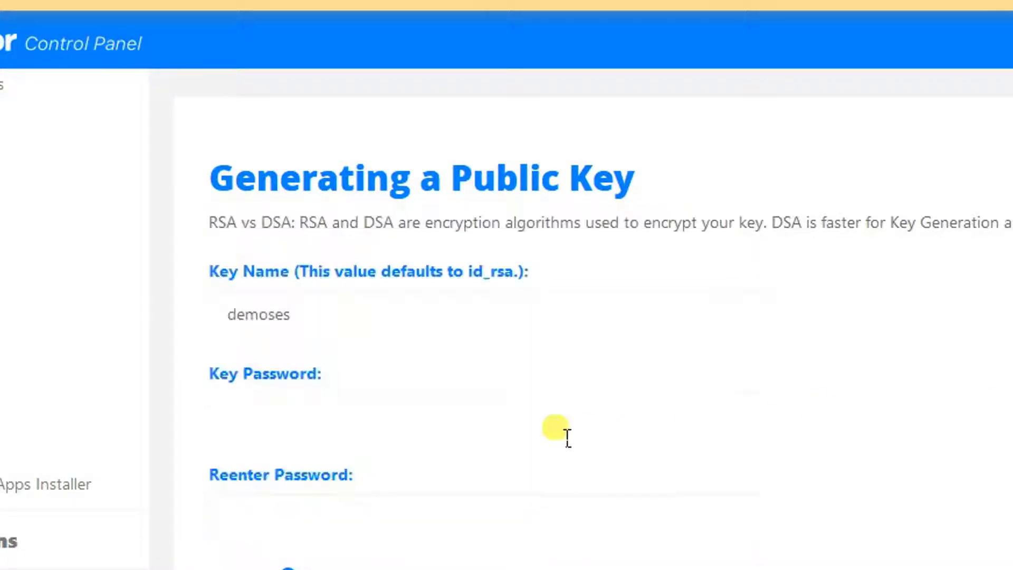
left_click(489, 414)
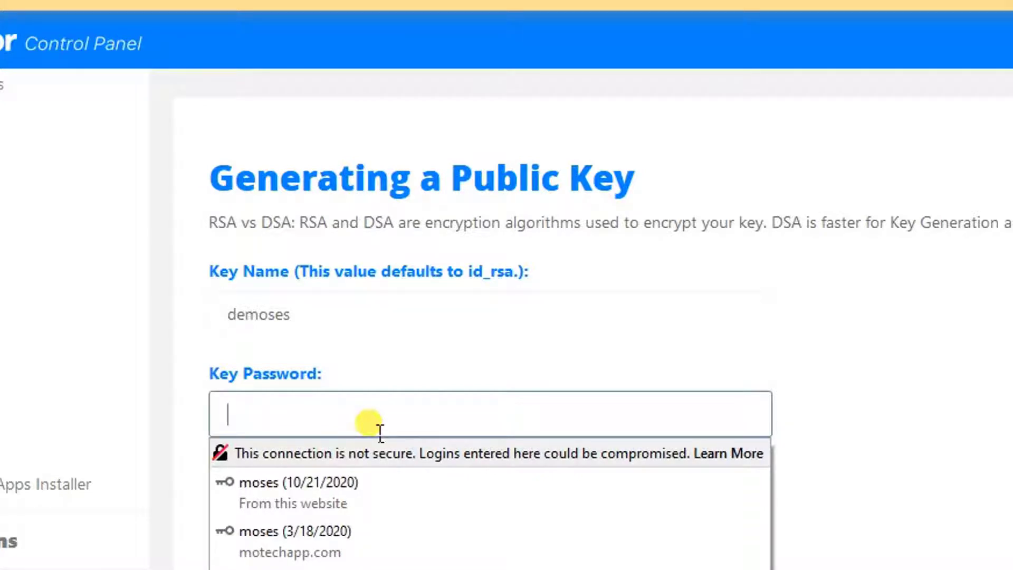
type("•")
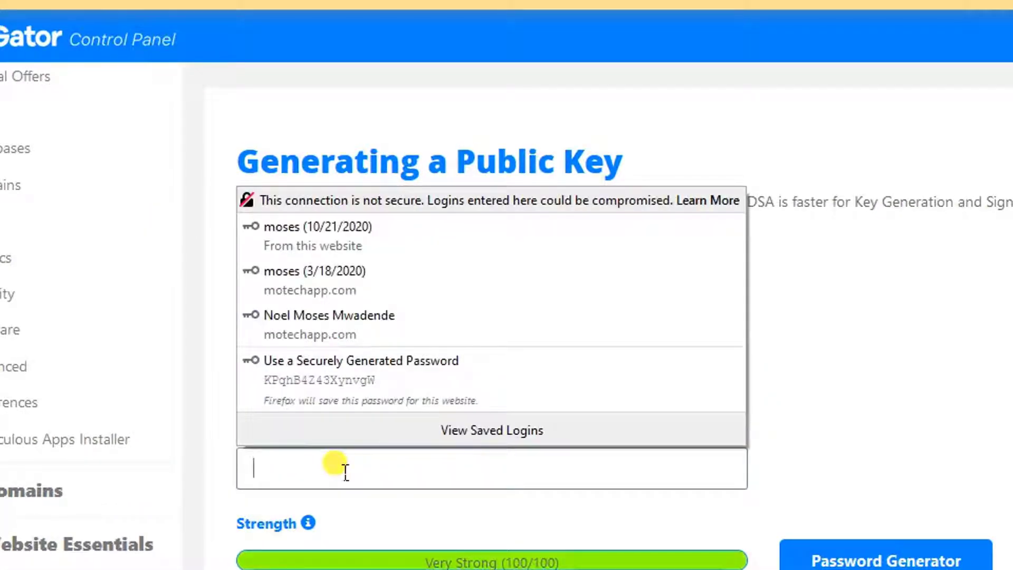
type("•••")
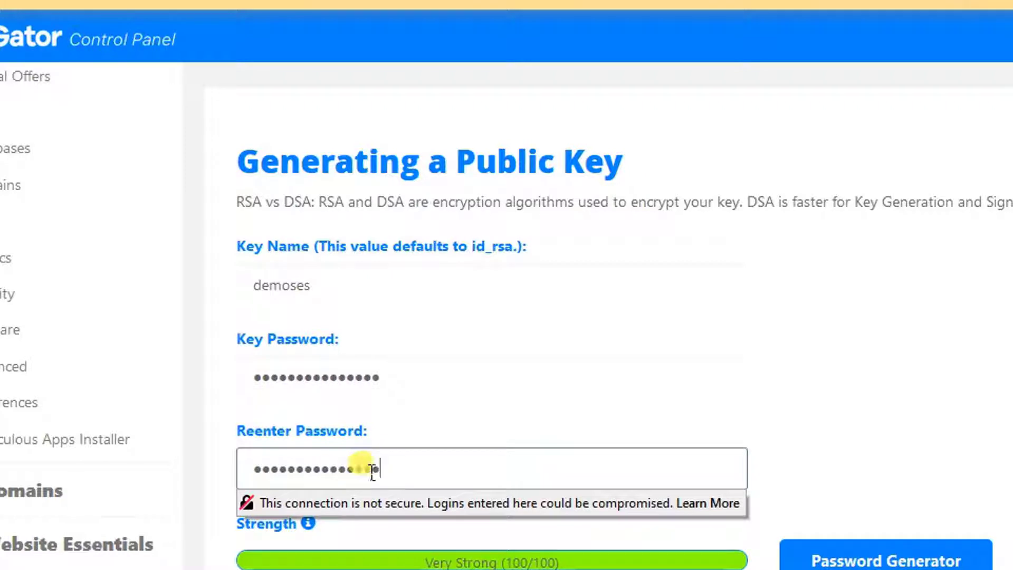
scroll("down", 3)
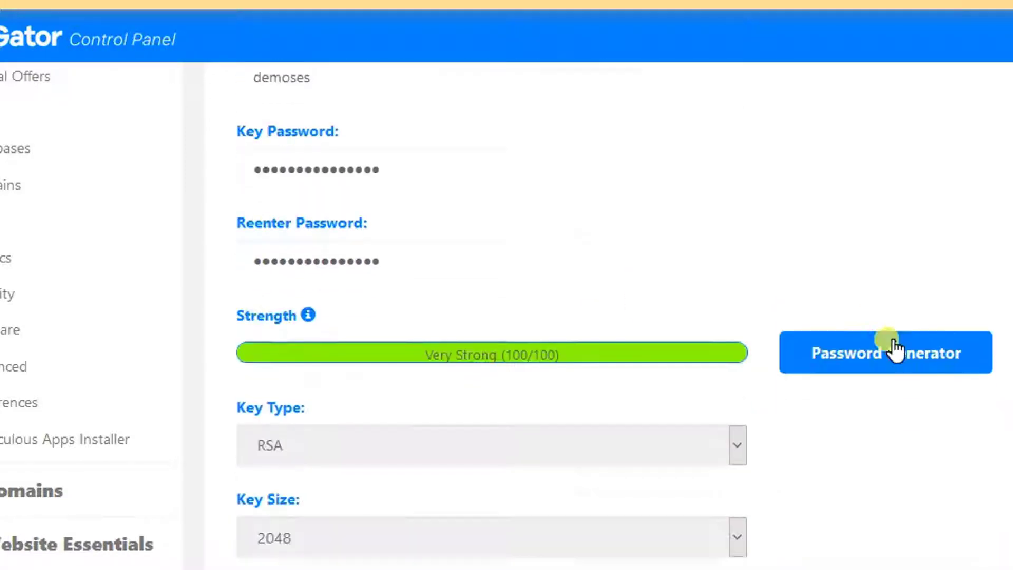
scroll("down", 3)
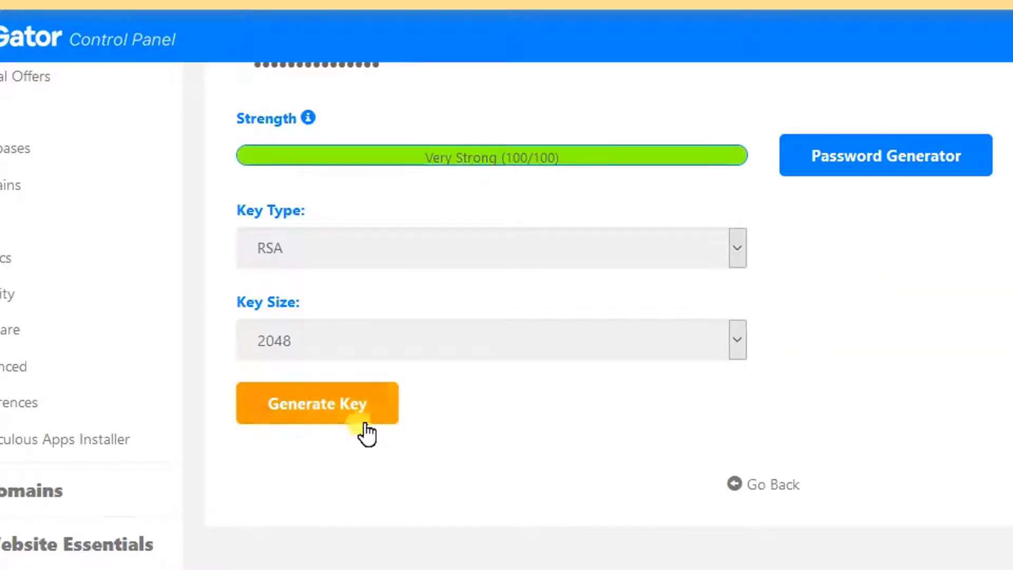
left_click(316, 403)
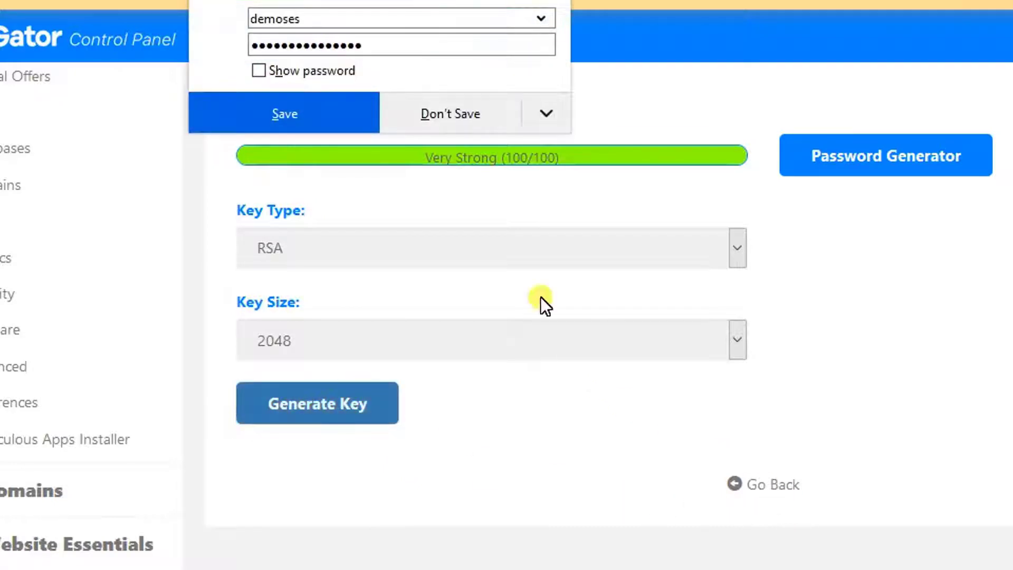
Step: Dismiss Firefox's save-login prompt and return to the Public Keys list showing demoses
left_click(317, 402)
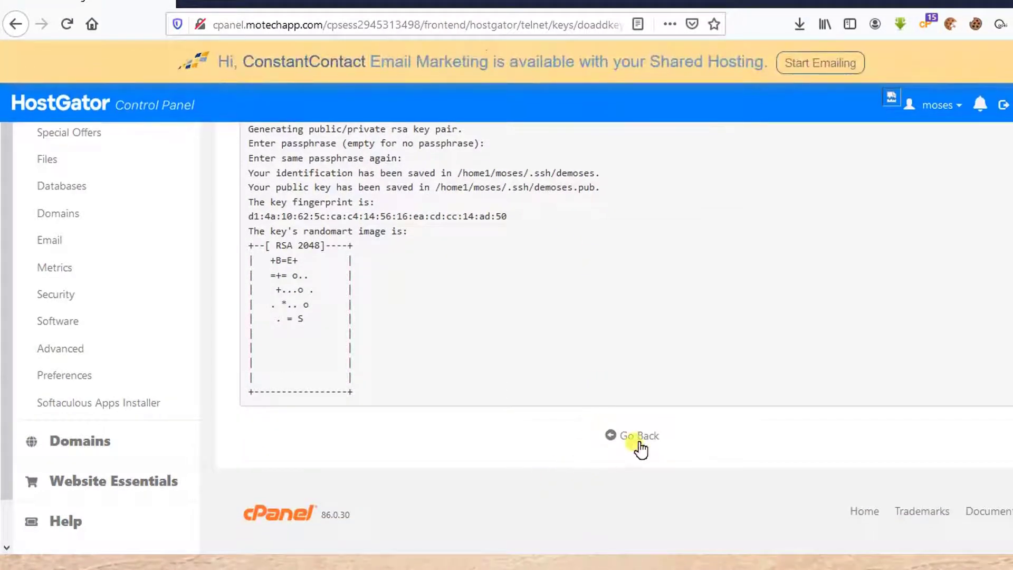
left_click(636, 435)
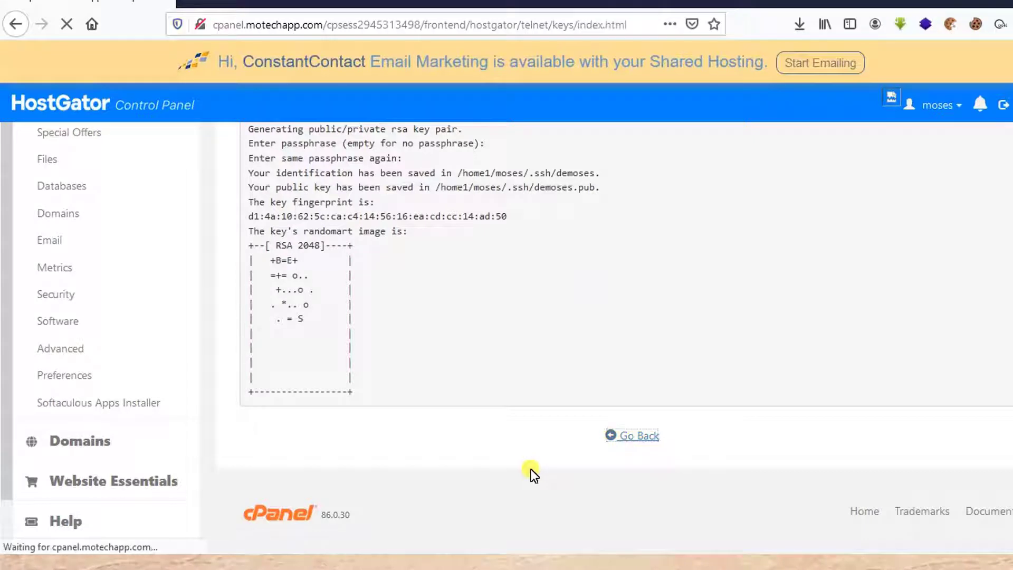
left_click(631, 435)
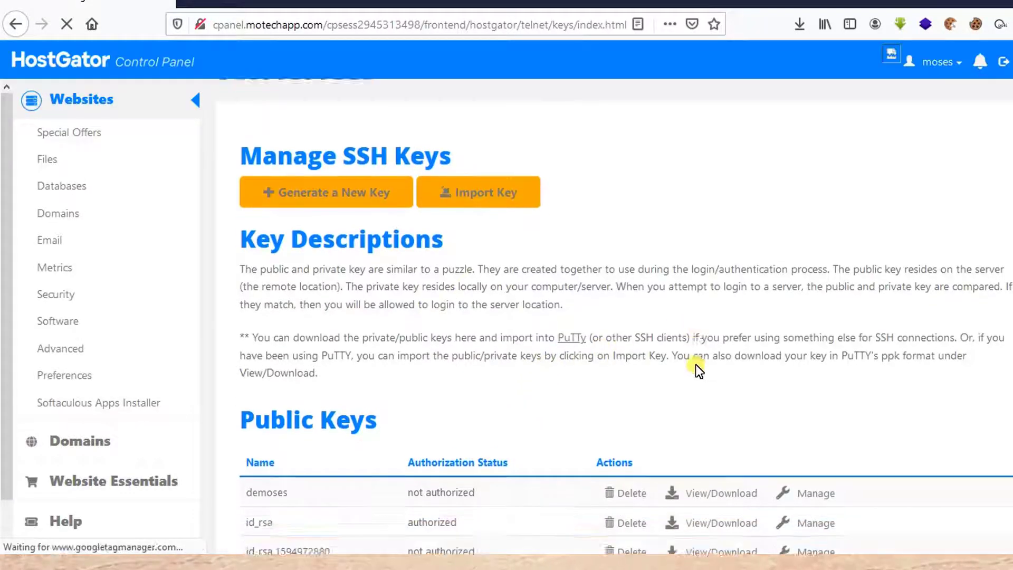
scroll("down", 3)
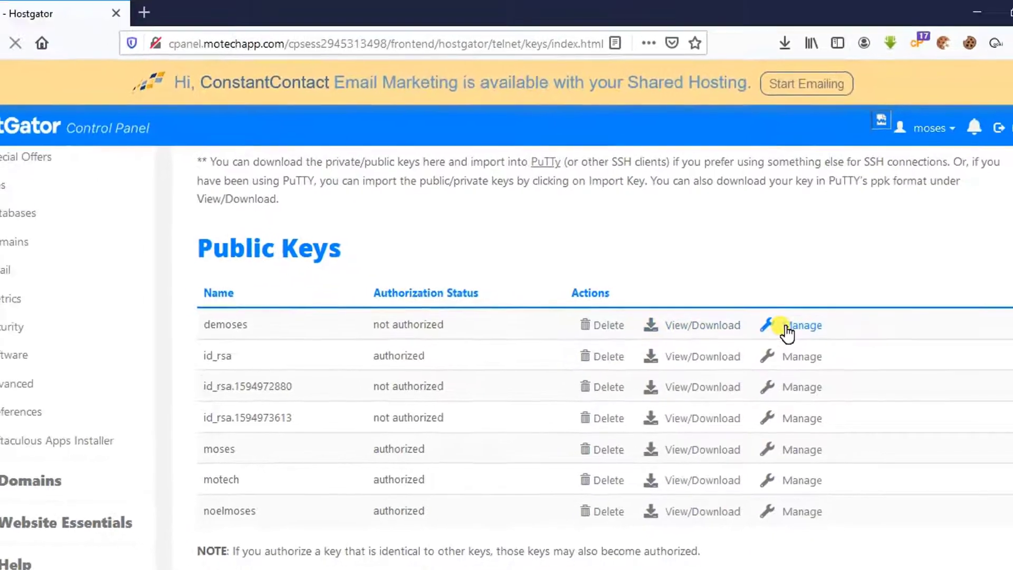
Step: Authorize the demoses public key and go back to Manage SSH Keys
left_click(805, 325)
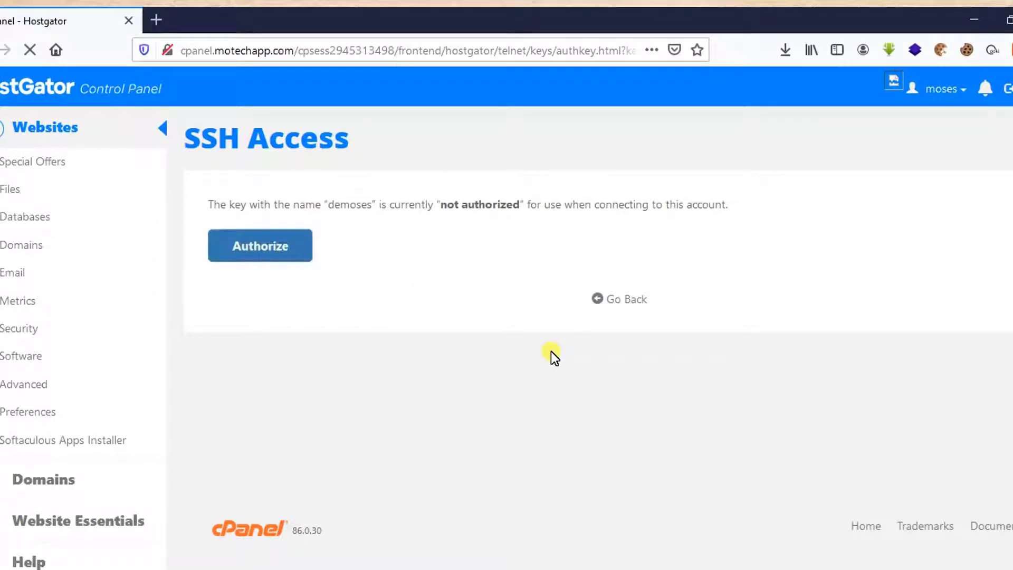
left_click(259, 245)
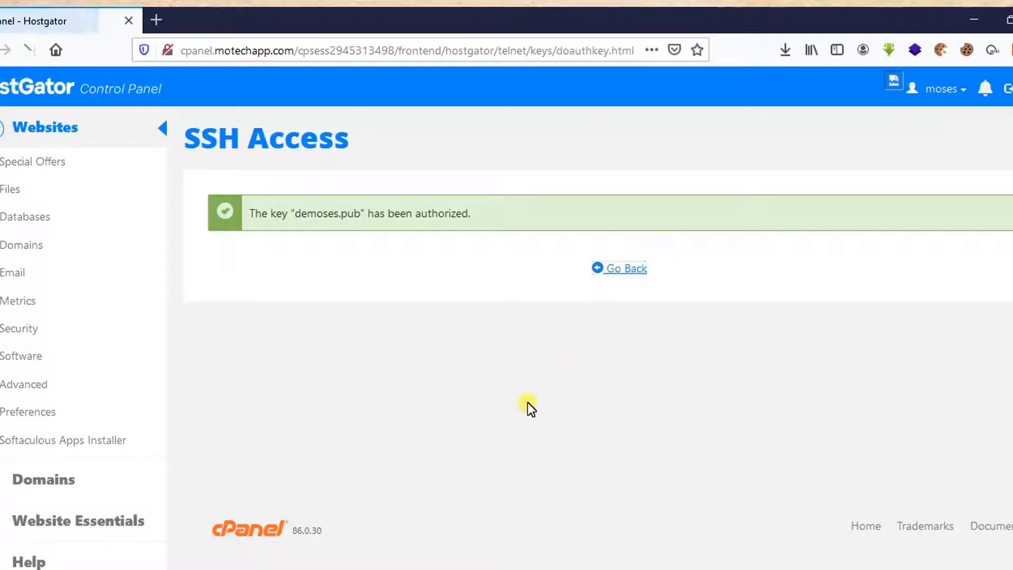
left_click(619, 268)
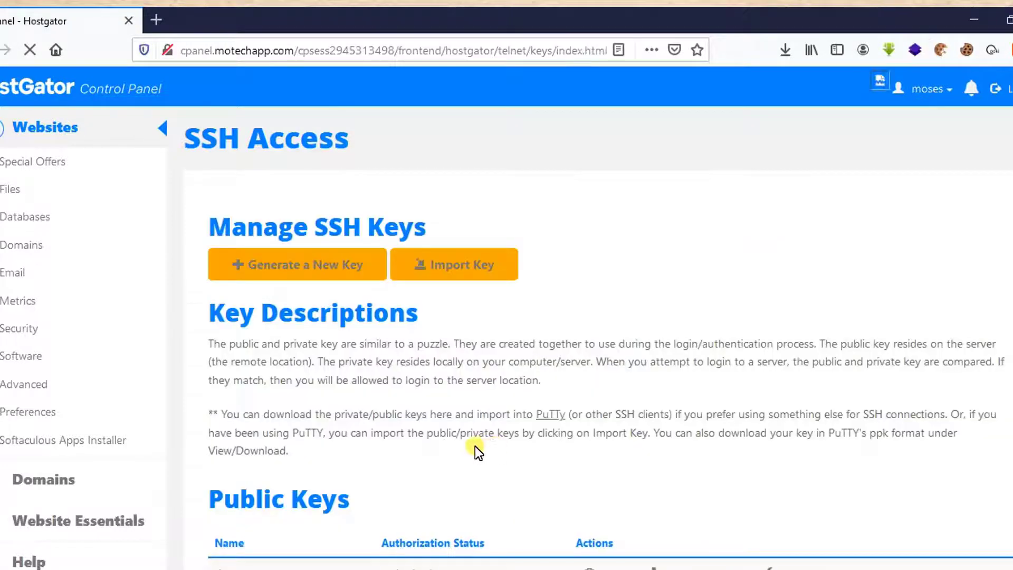
Step: Open View/Download for the demoses key under Private Keys
scroll("down", 3)
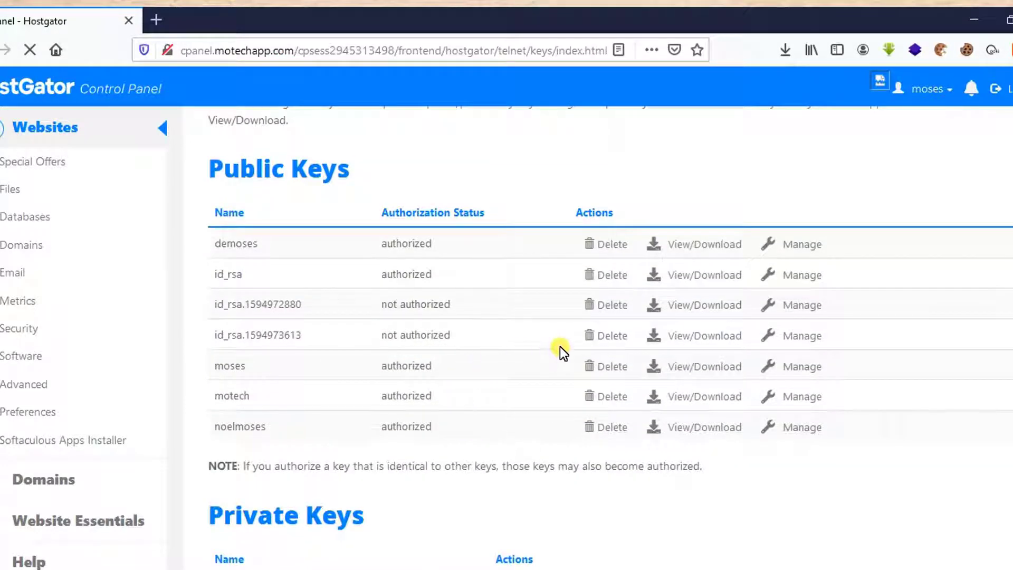
scroll("down", 3)
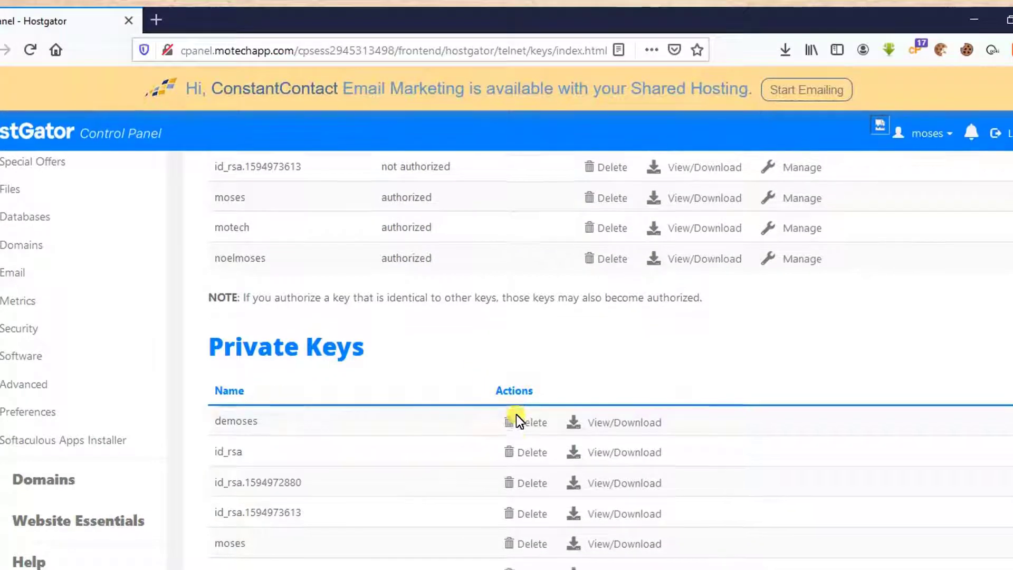
scroll("down", 3)
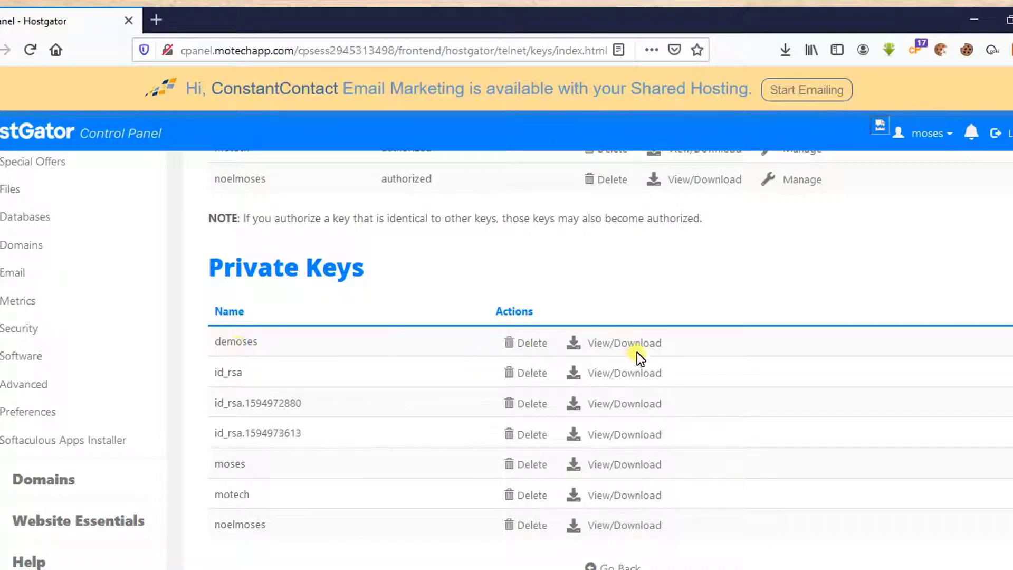
left_click(624, 343)
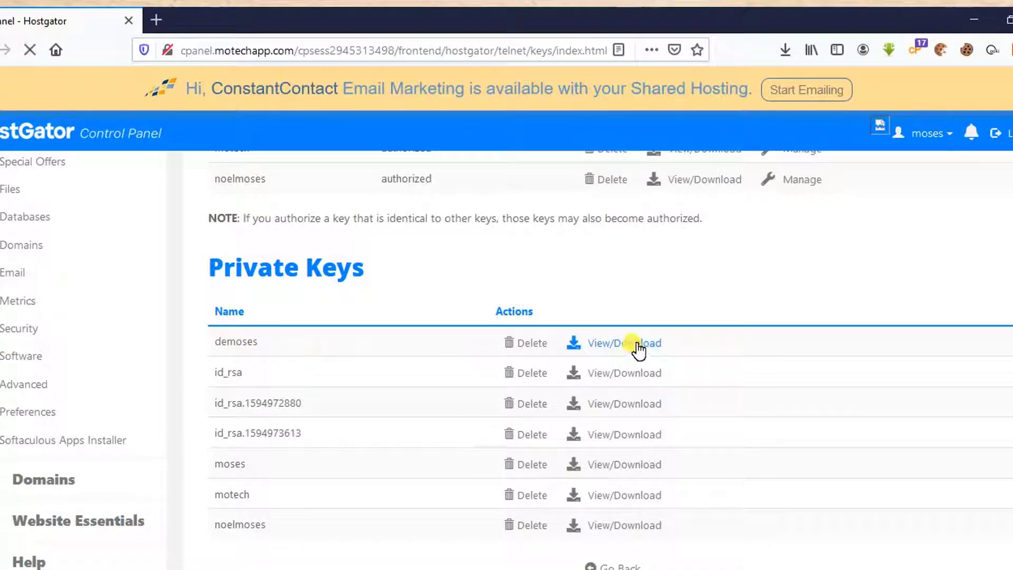
left_click(624, 343)
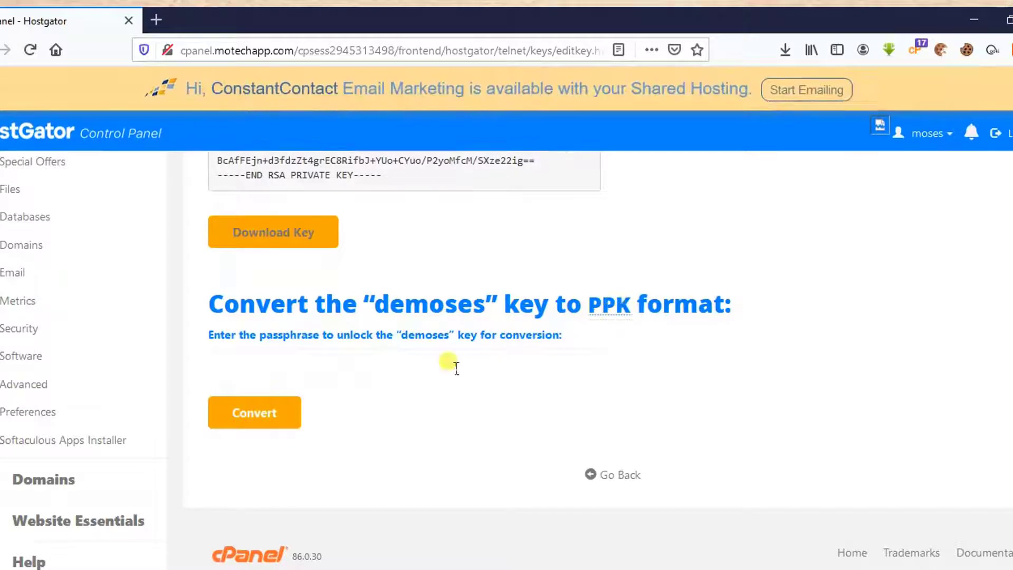
Step: Enter the demoses passphrase, convert the key to PPK, and start its download
left_click(404, 363)
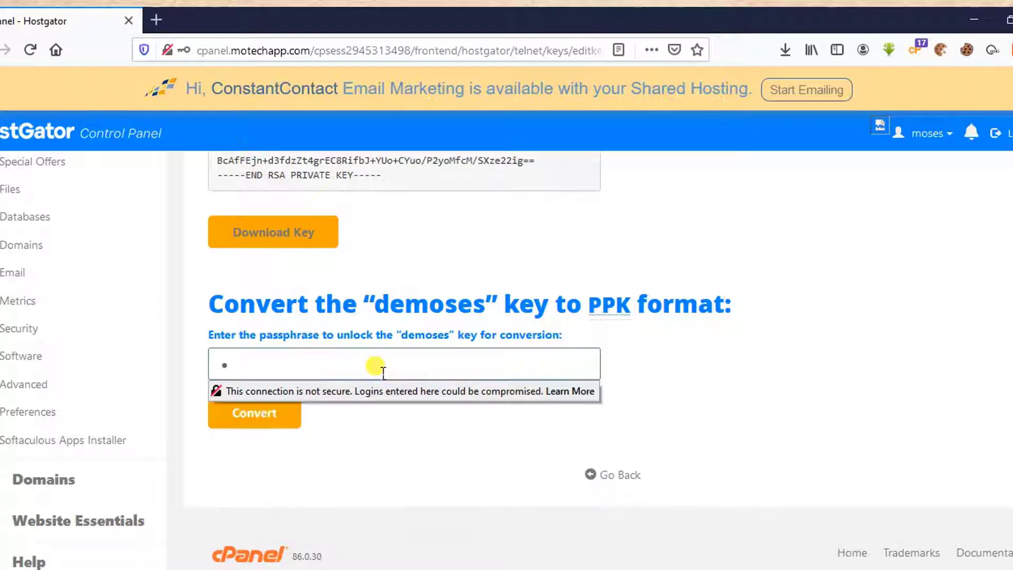
type("***")
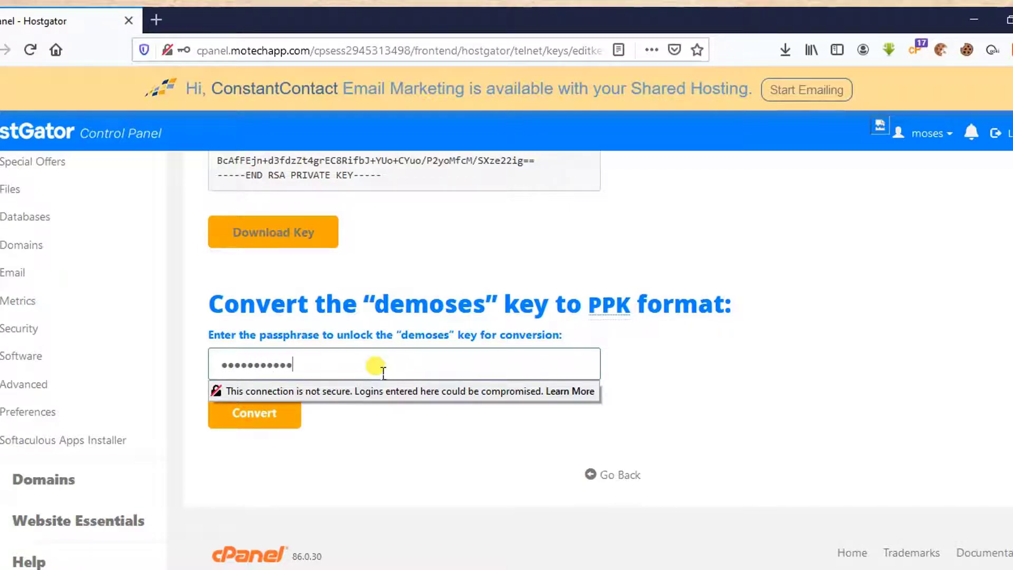
type("••••")
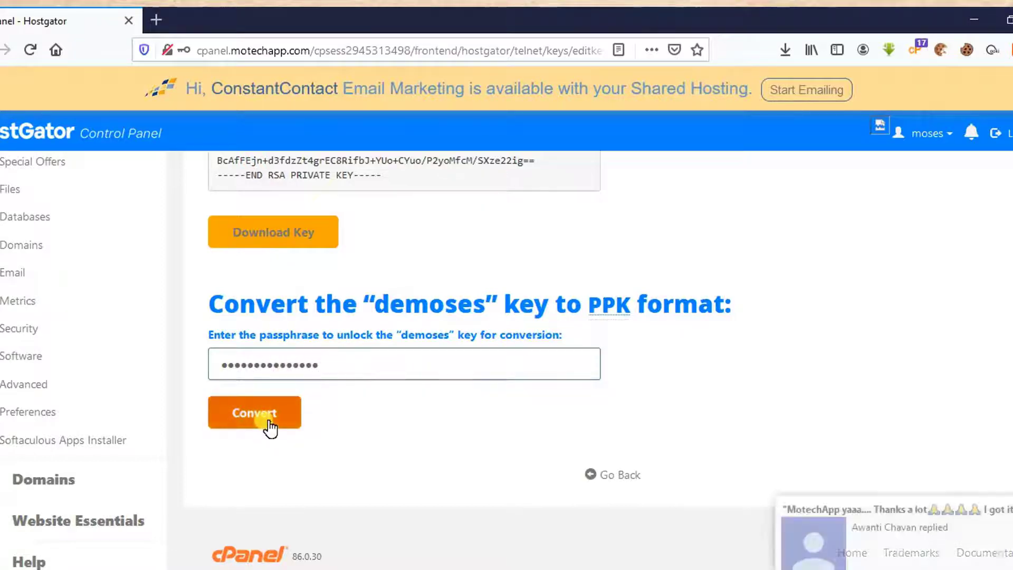
left_click(254, 412)
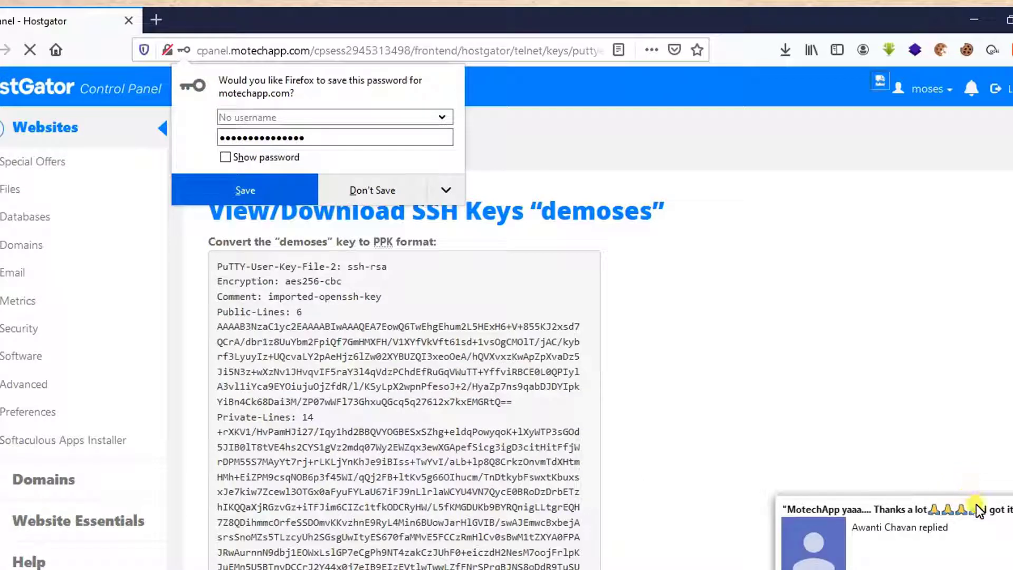
left_click(372, 191)
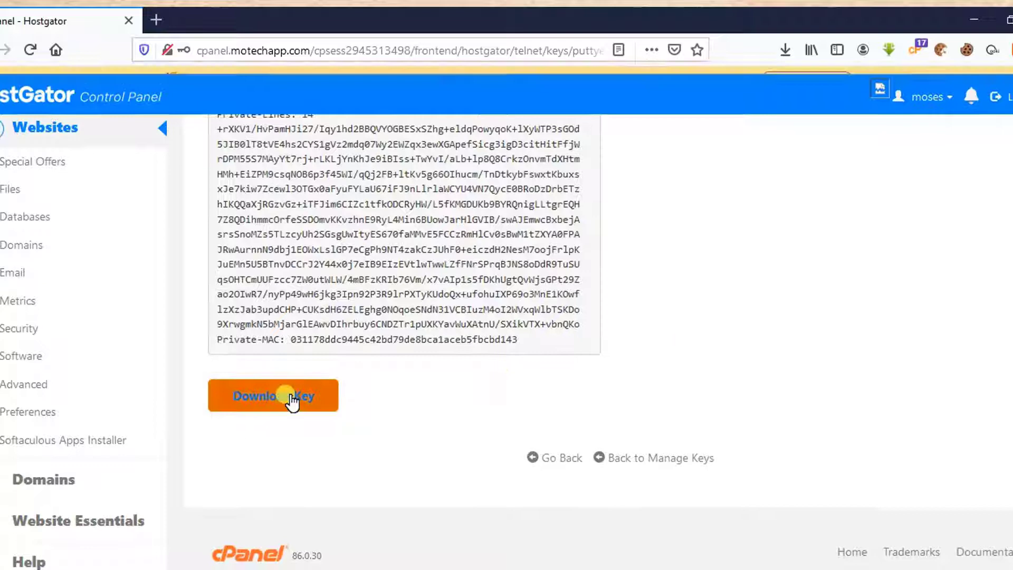
left_click(273, 395)
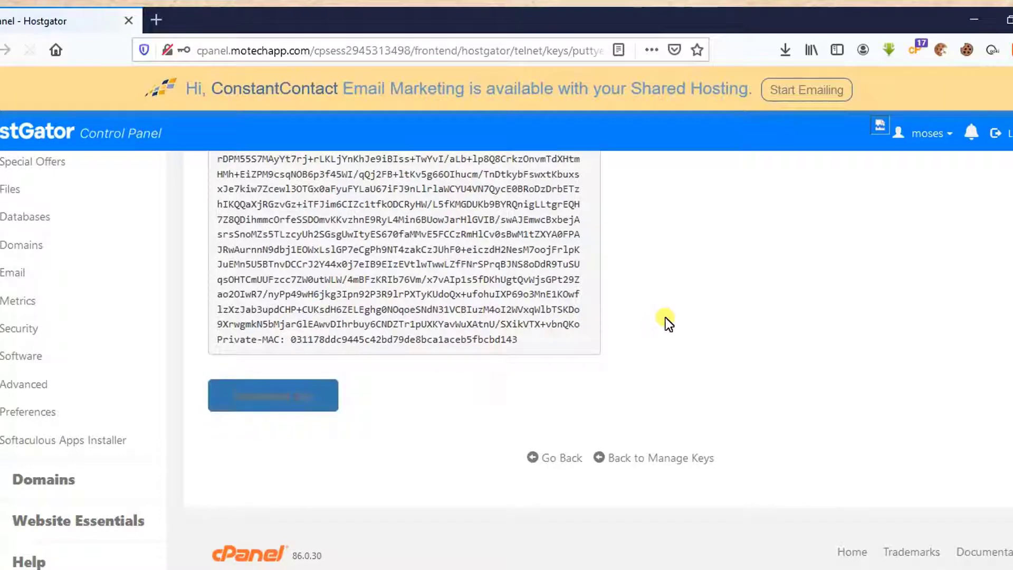
Step: Choose Save File for demoses.ppk in Firefox's download dialog and confirm
left_click(272, 395)
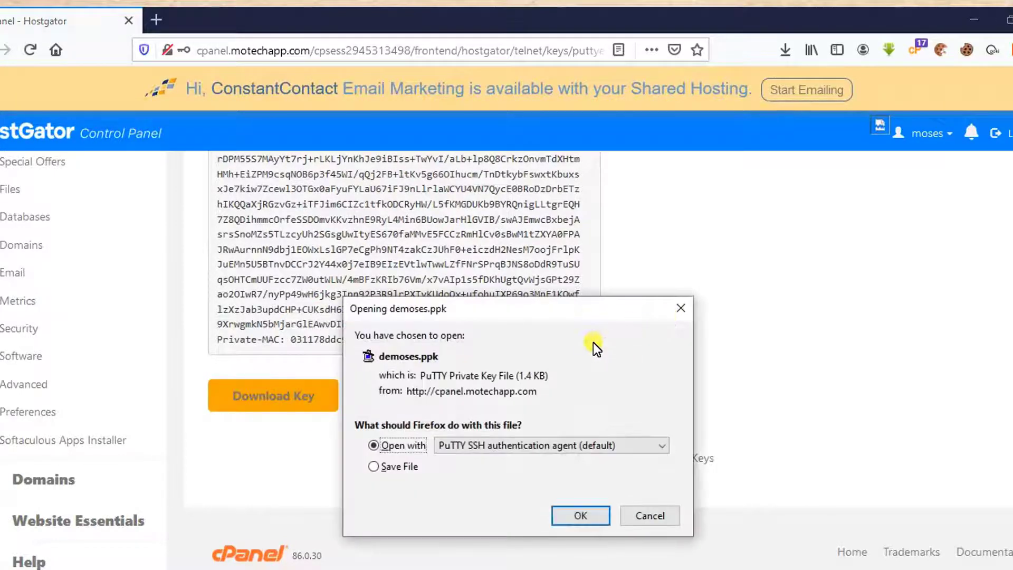
left_click(374, 466)
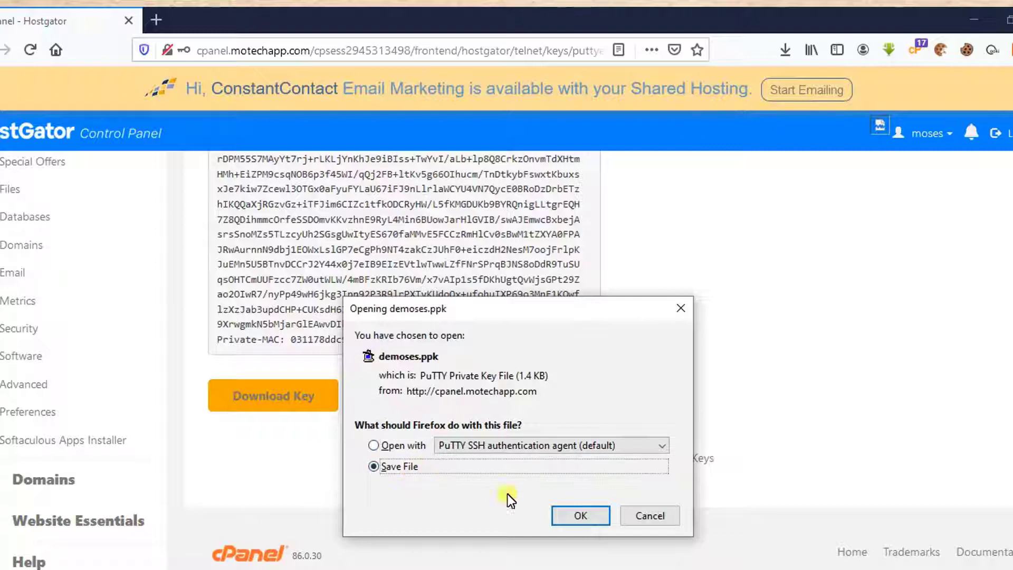
left_click(579, 515)
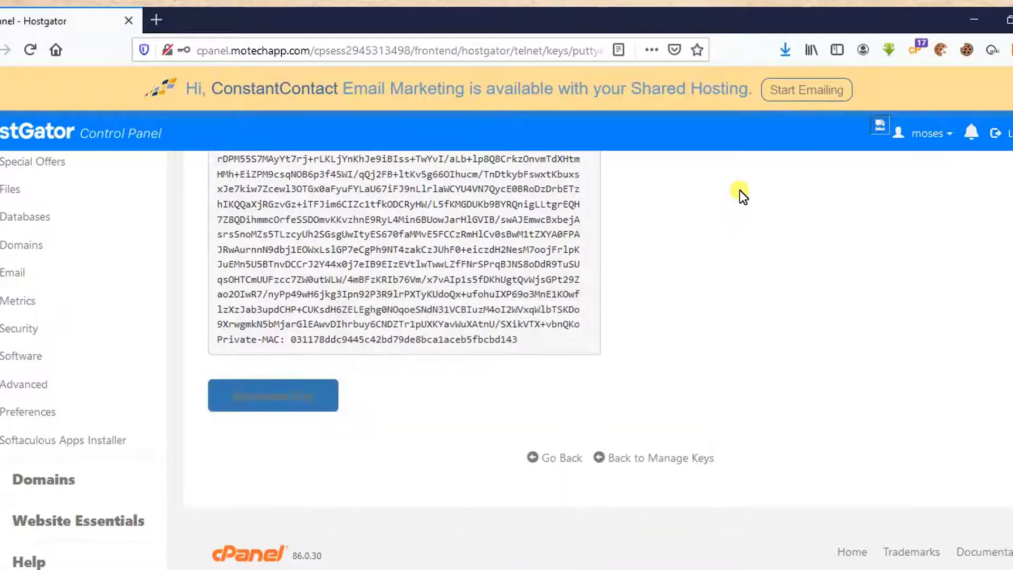
mouse_move(864, 329)
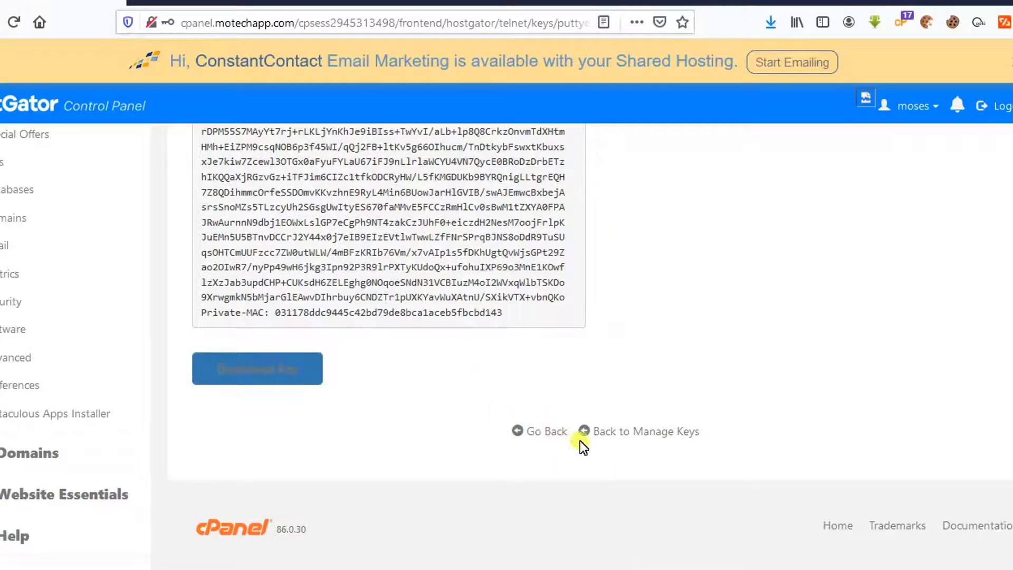
Step: Go back through the key pages to SSH Access, then to the cPanel home dashboard
left_click(544, 431)
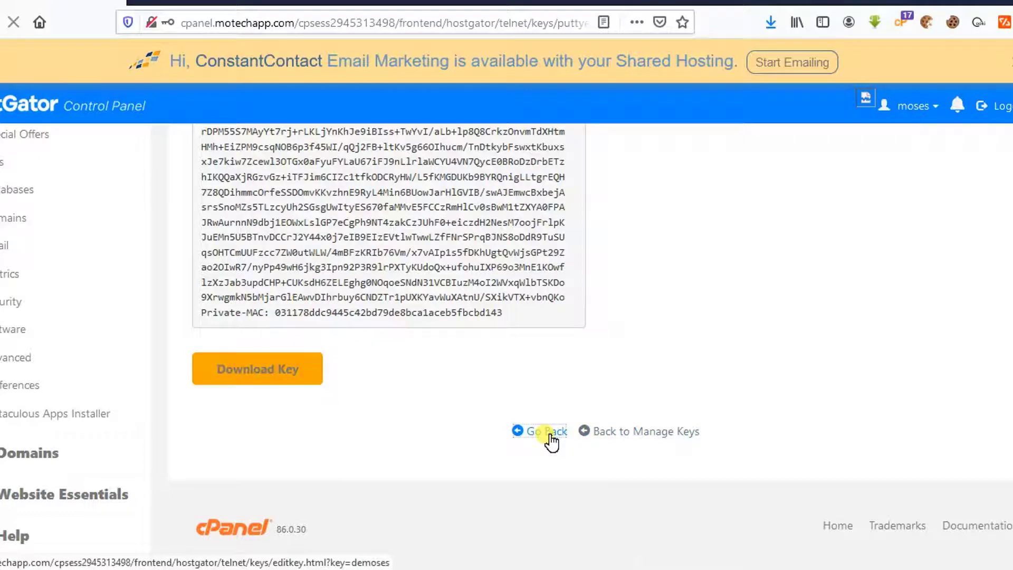
left_click(545, 432)
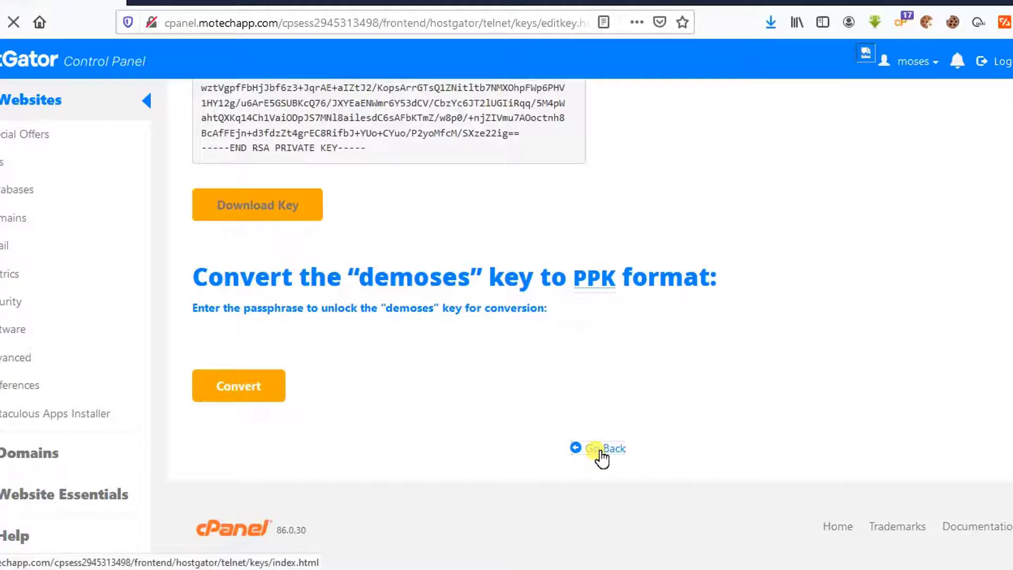
left_click(606, 449)
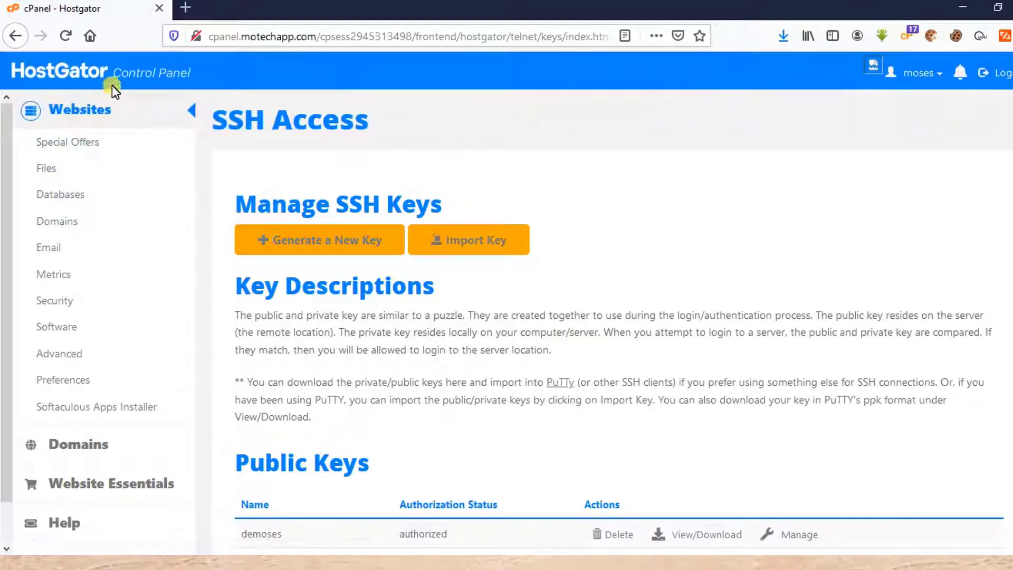
mouse_move(80, 110)
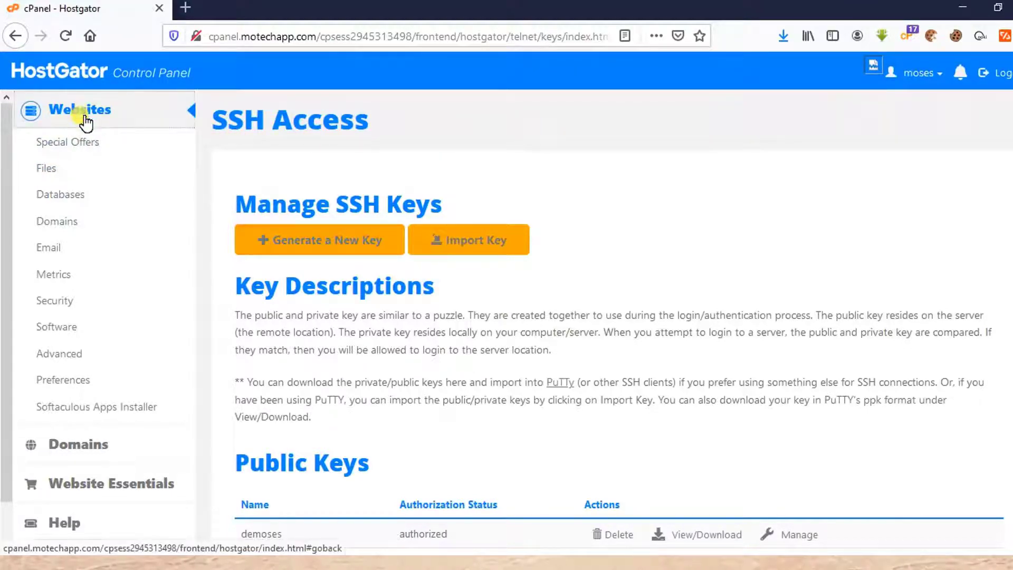
left_click(80, 110)
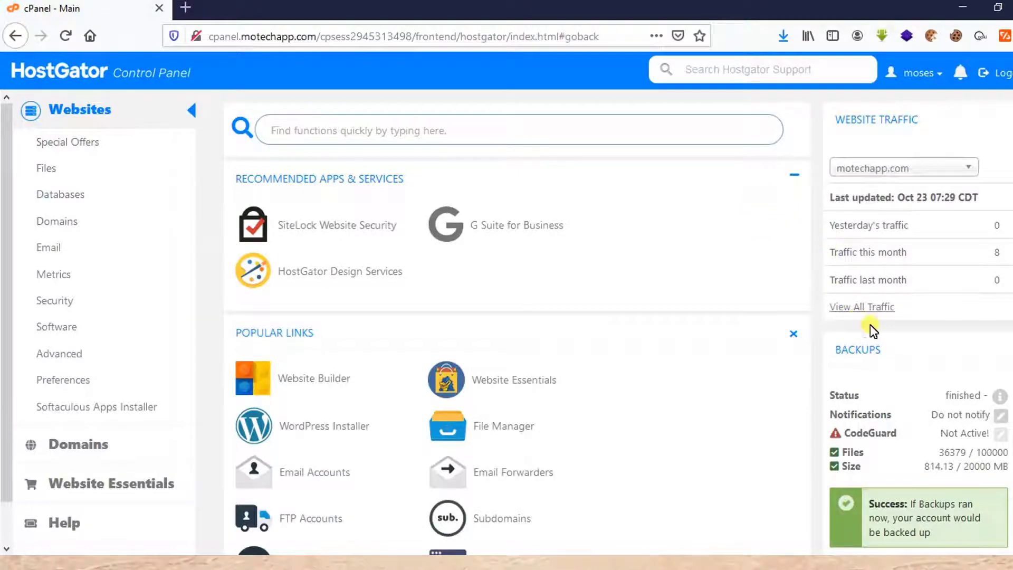
mouse_move(899, 311)
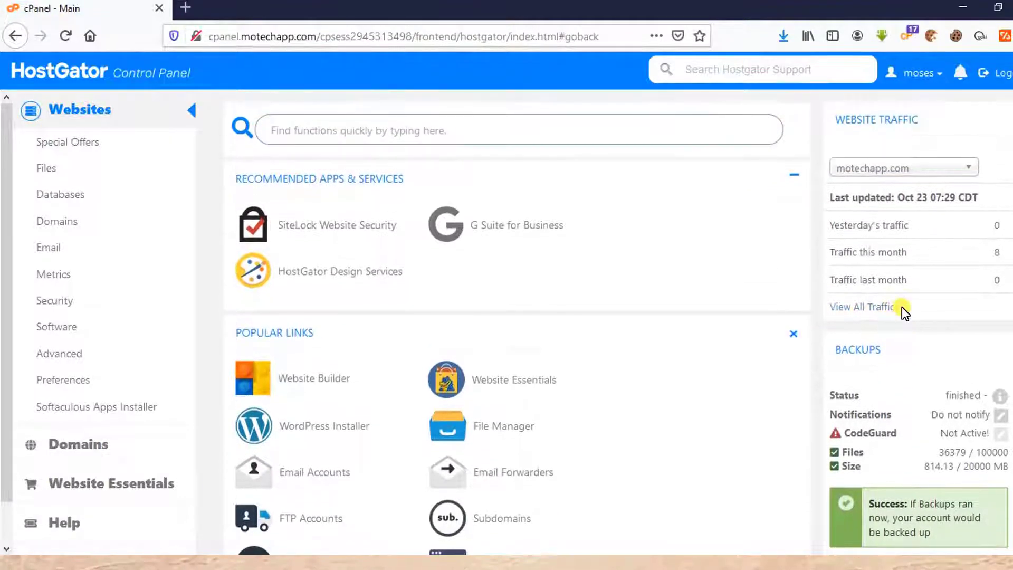
Step: Copy the Site IP 108.179.232.58 from the General Information panel
scroll("down", 3)
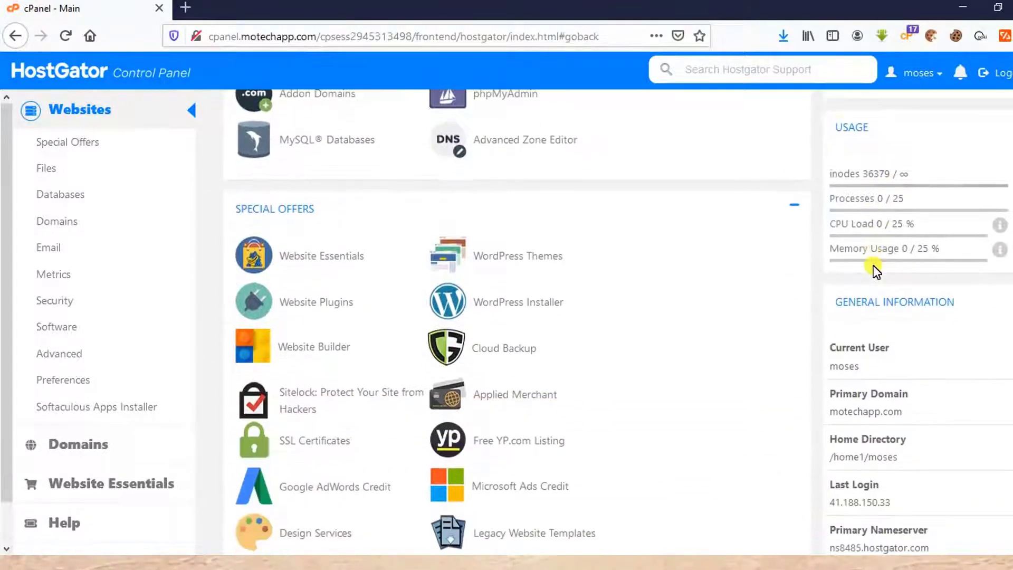
scroll("down", 3)
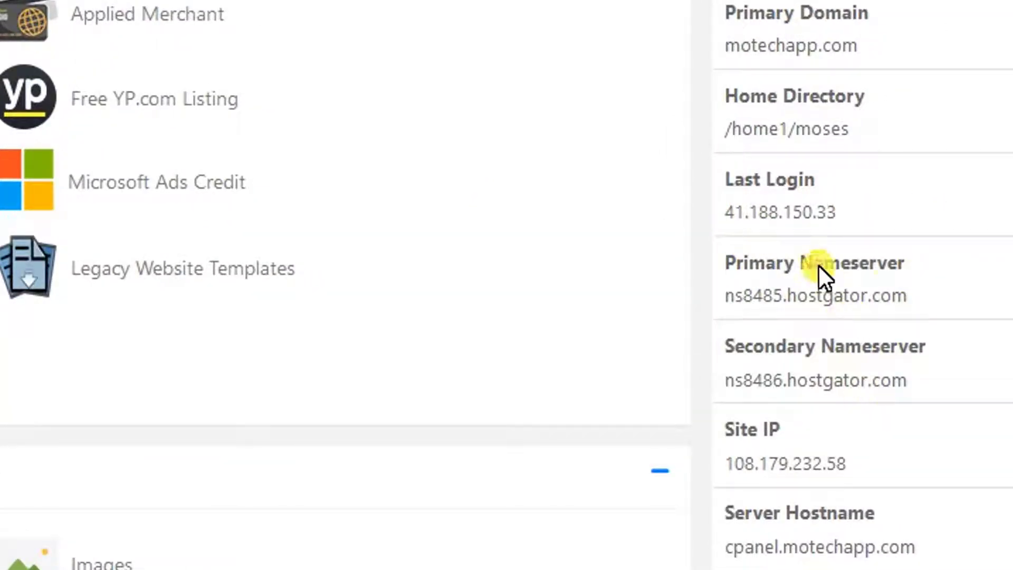
scroll("down", 3)
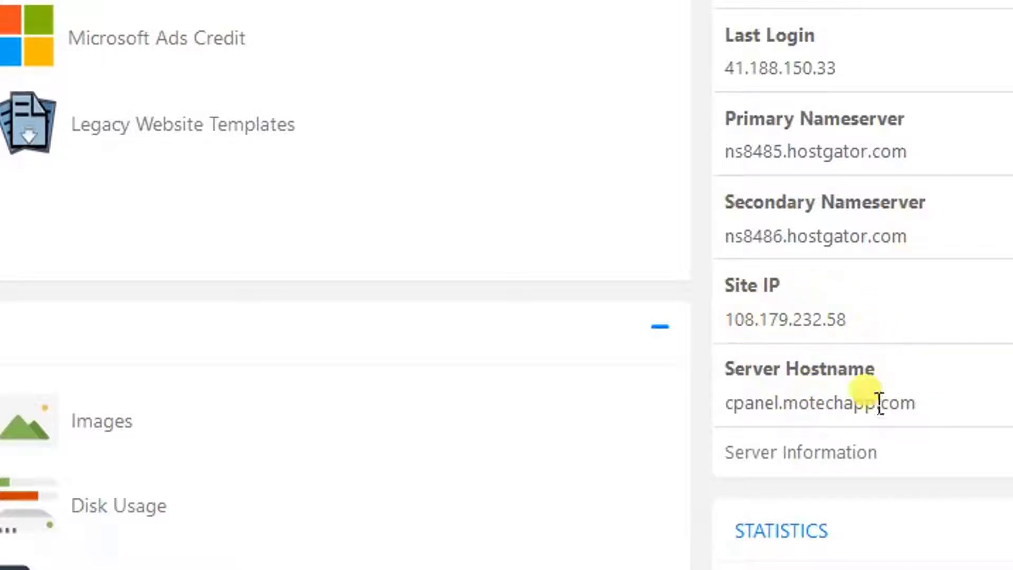
double_click(786, 319)
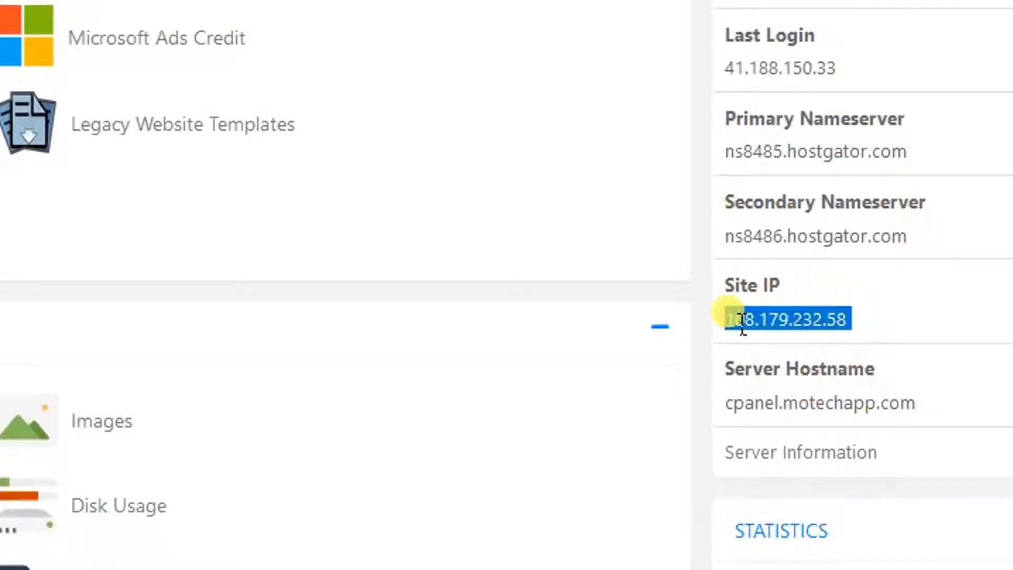
right_click(786, 319)
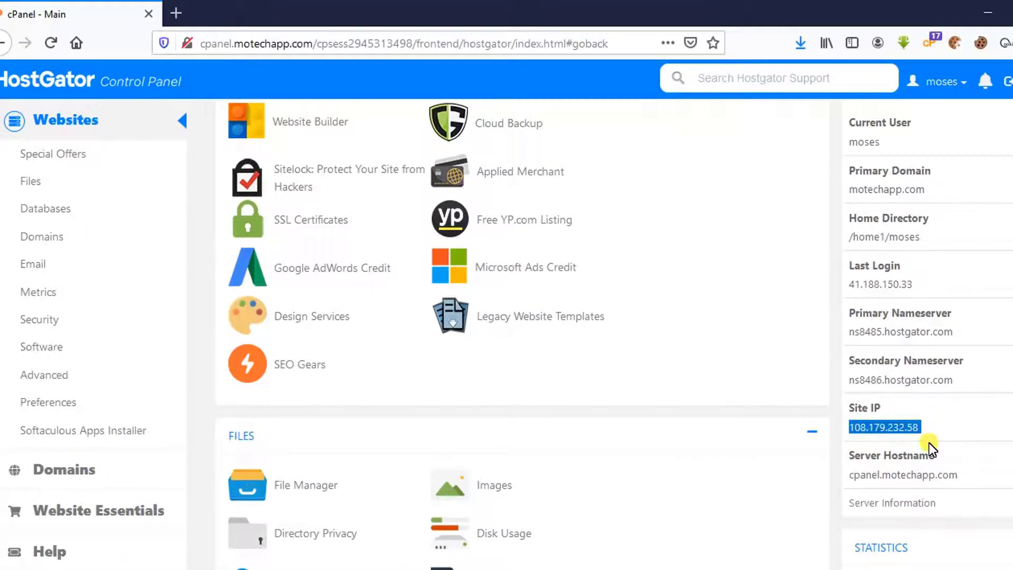
scroll("down", 3)
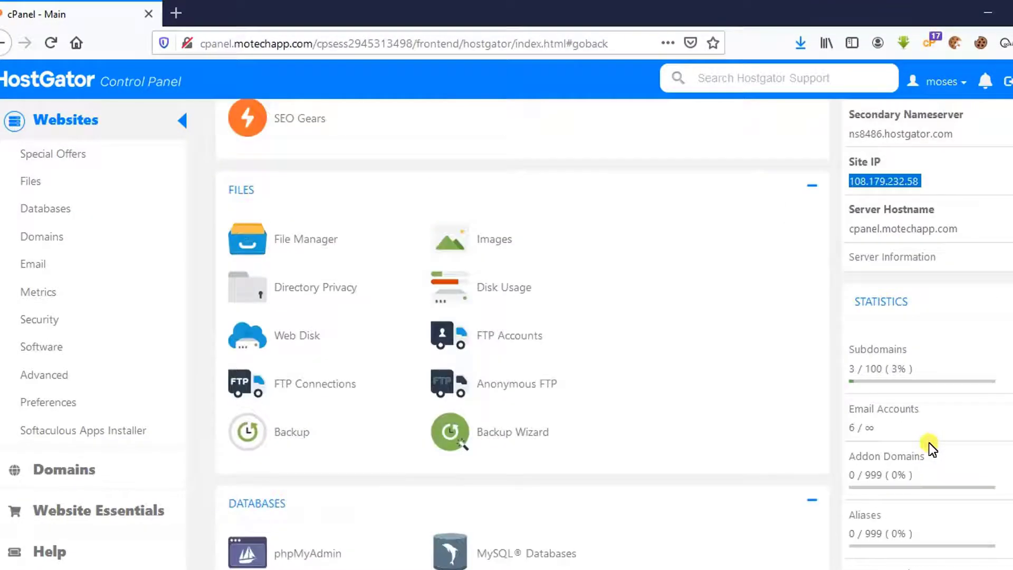
scroll("down", 3)
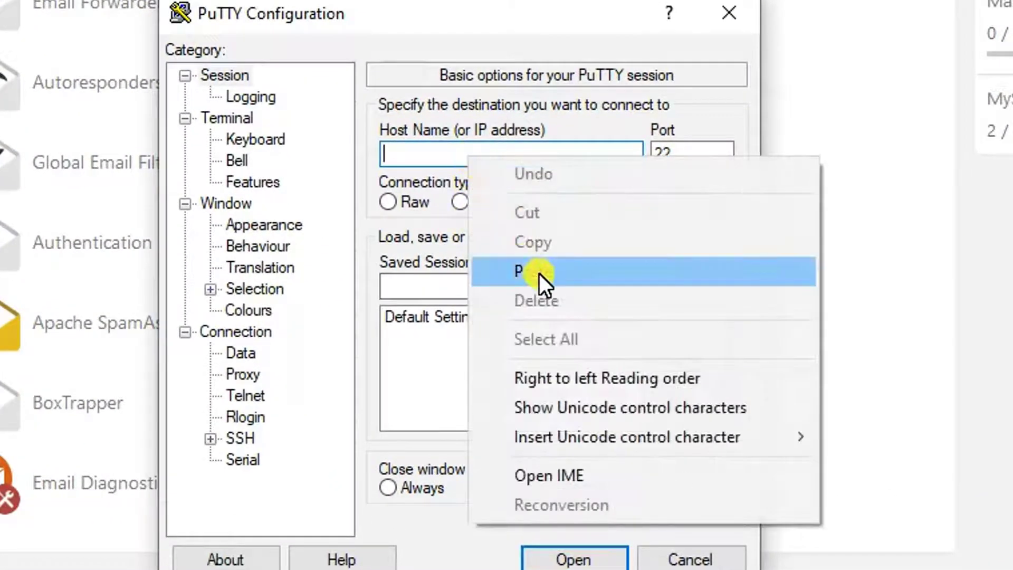
Step: Open a PuTTY SSH session to 108.179.232.58 using the demoses.ppk private key
left_click(523, 271)
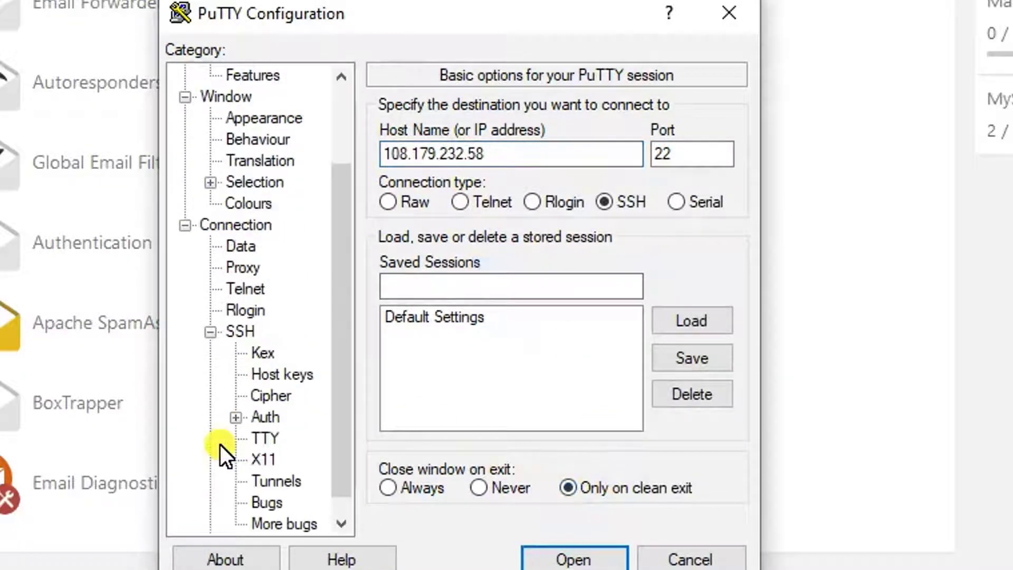
left_click(264, 417)
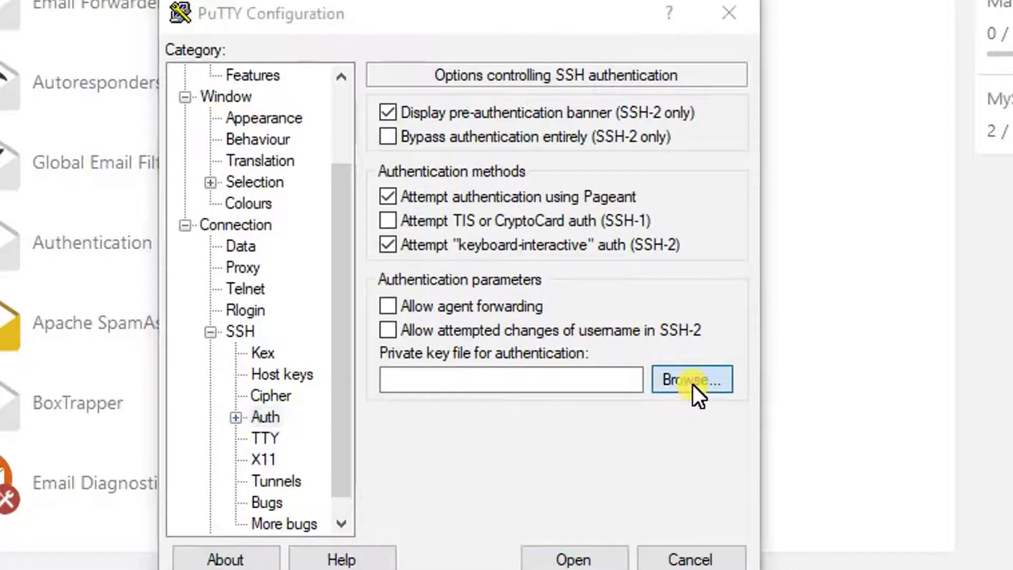
left_click(691, 380)
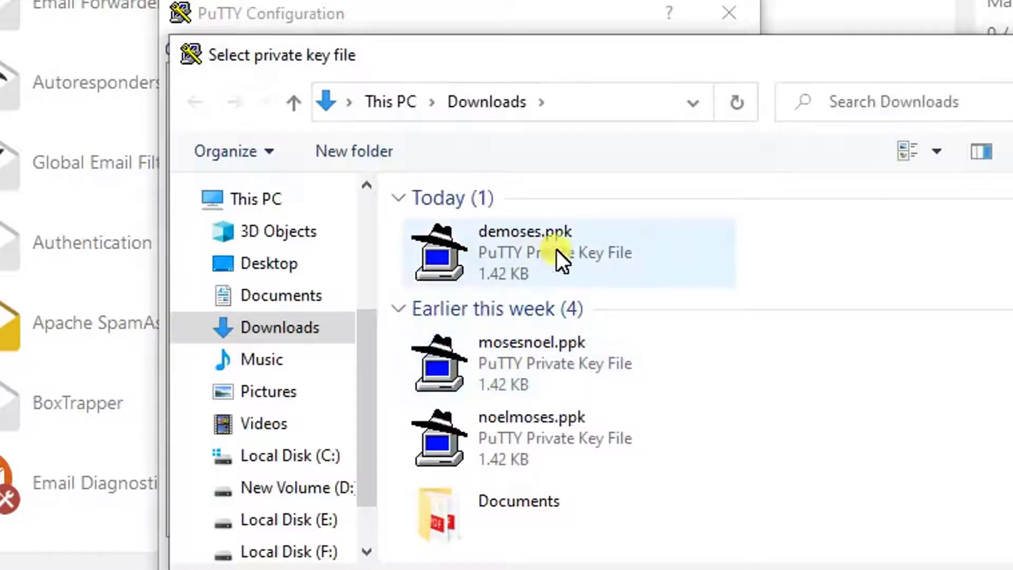
mouse_move(639, 252)
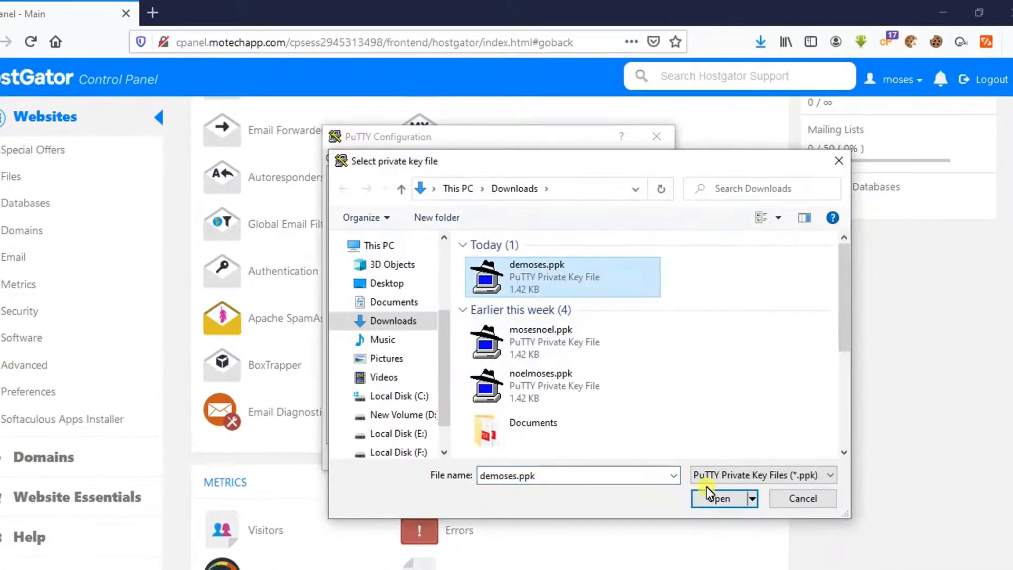
left_click(717, 498)
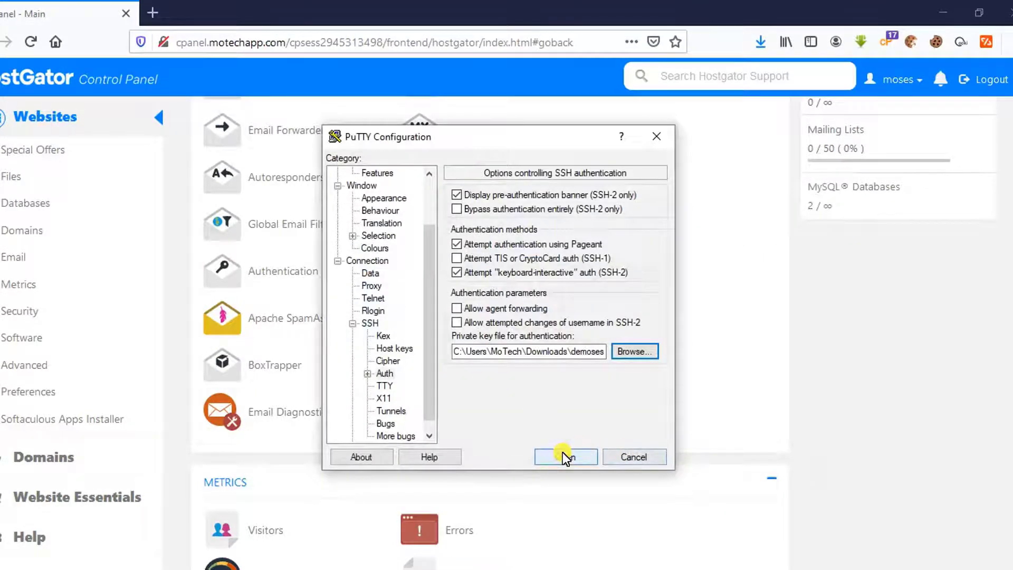
left_click(565, 457)
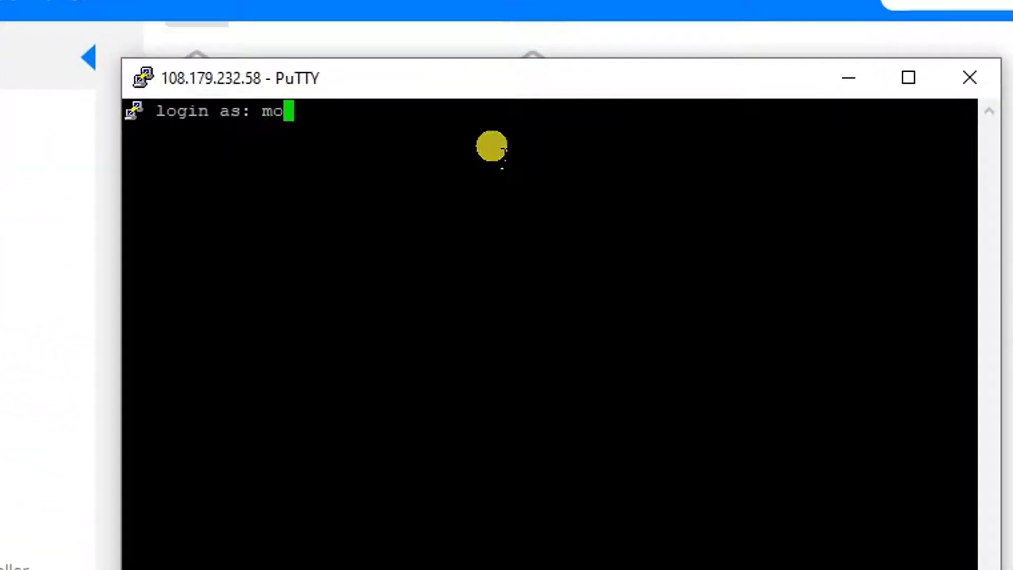
Step: Log in to the server as moses and list the home directory contents
type("ses")
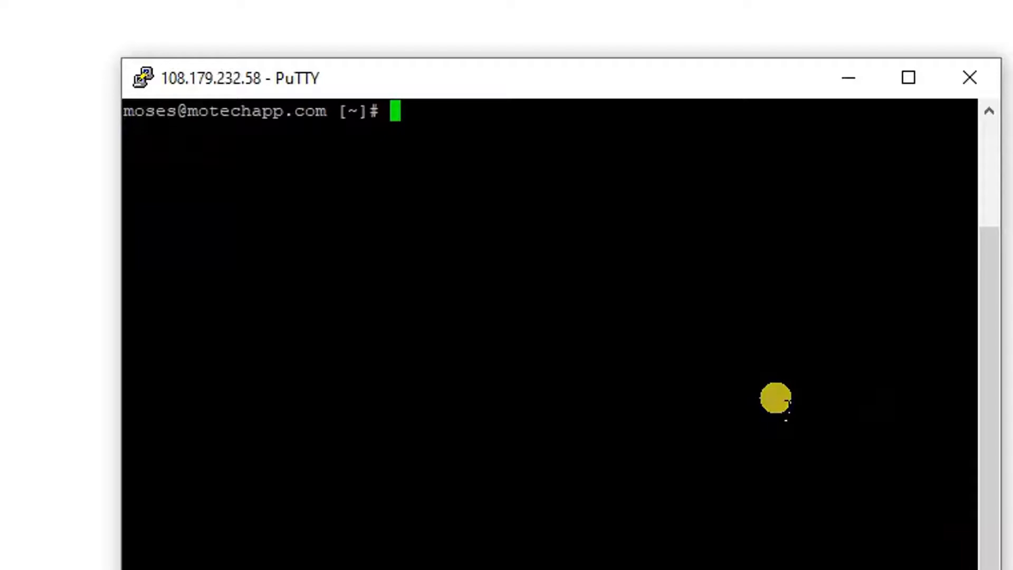
type("ls")
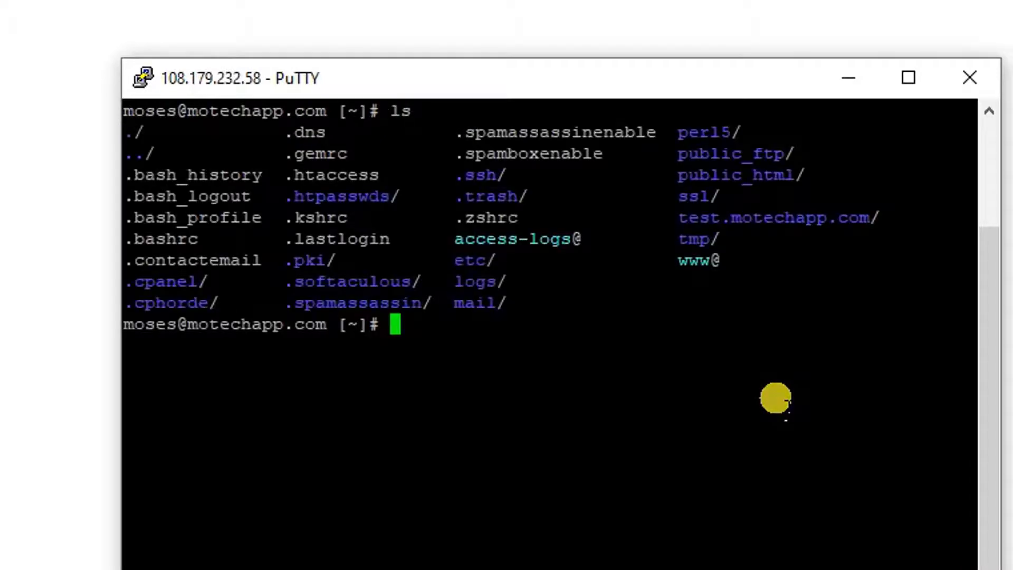
Step: Create an empty file named moses with touch, relist to confirm it, then close PuTTY
type("tou")
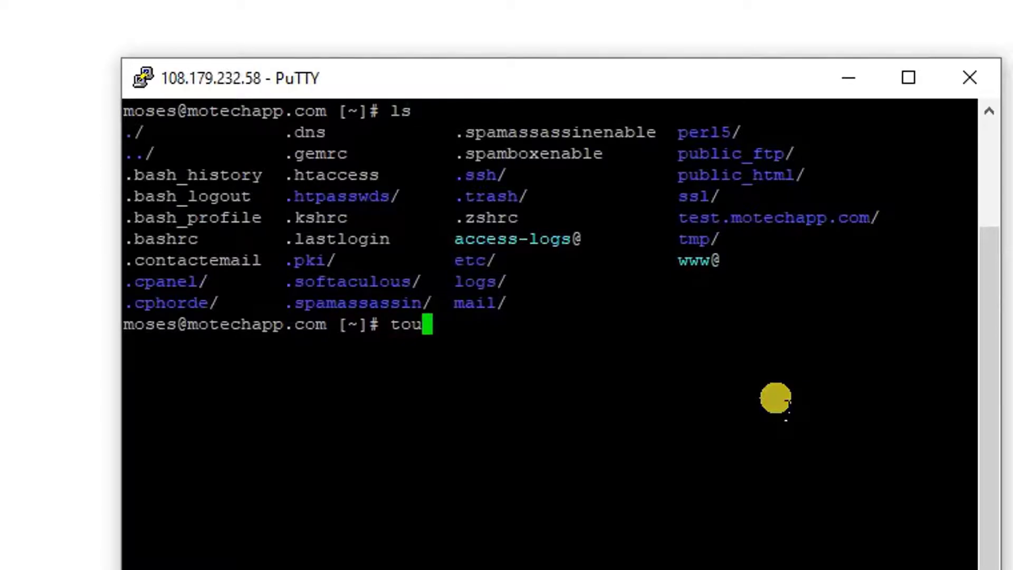
type("ch mo")
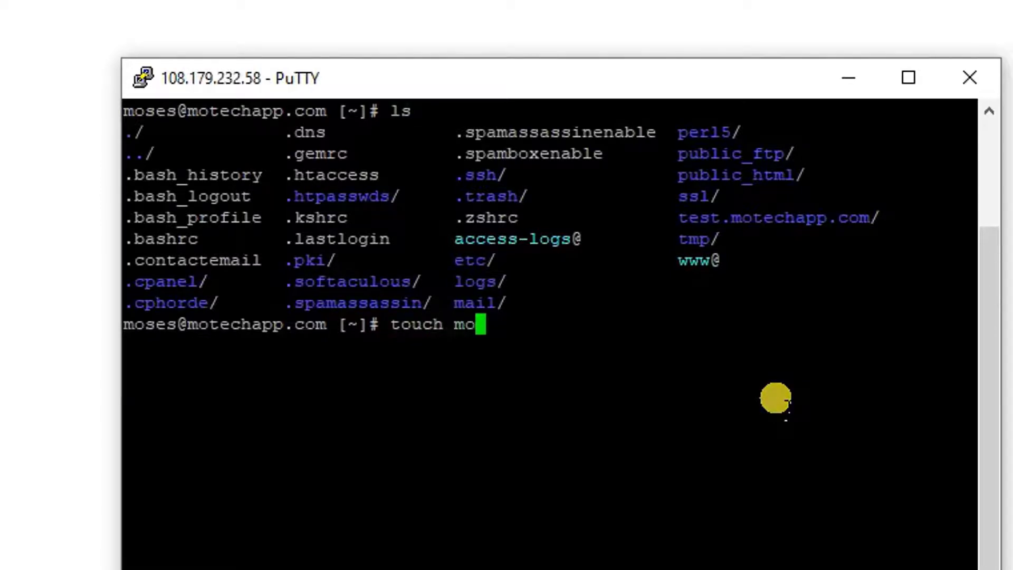
type("ses")
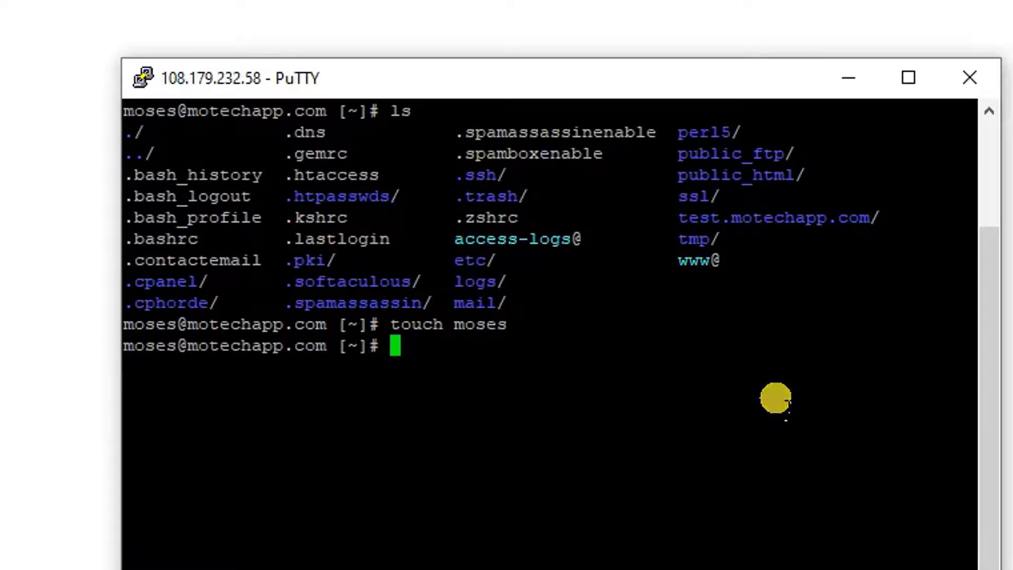
type("ls")
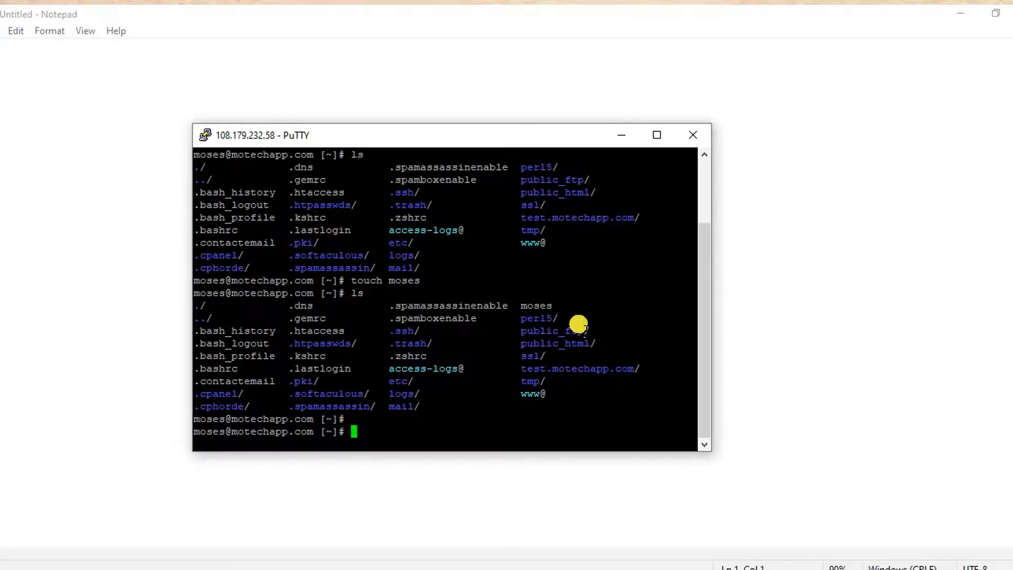
left_click(621, 135)
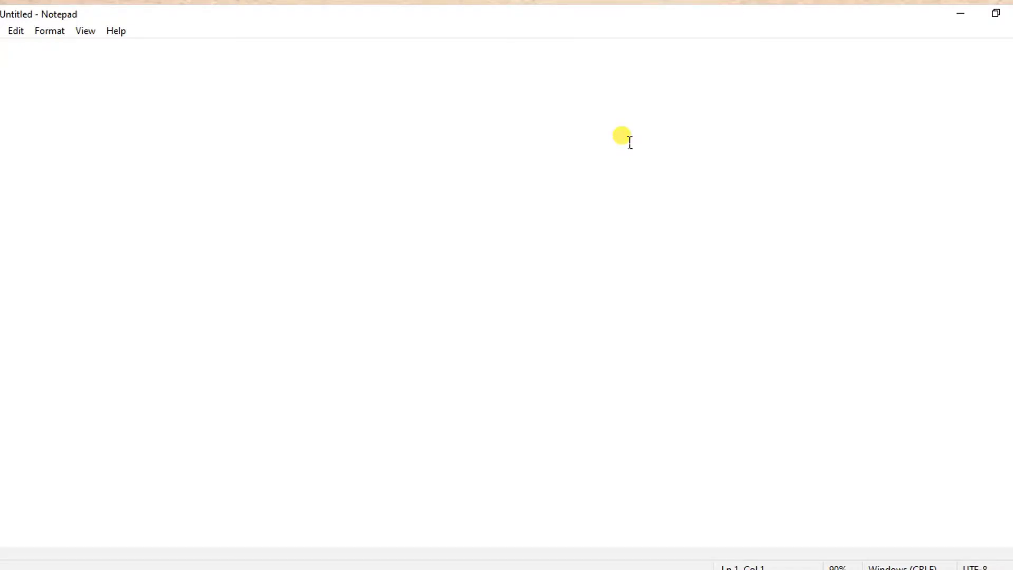
mouse_move(581, 407)
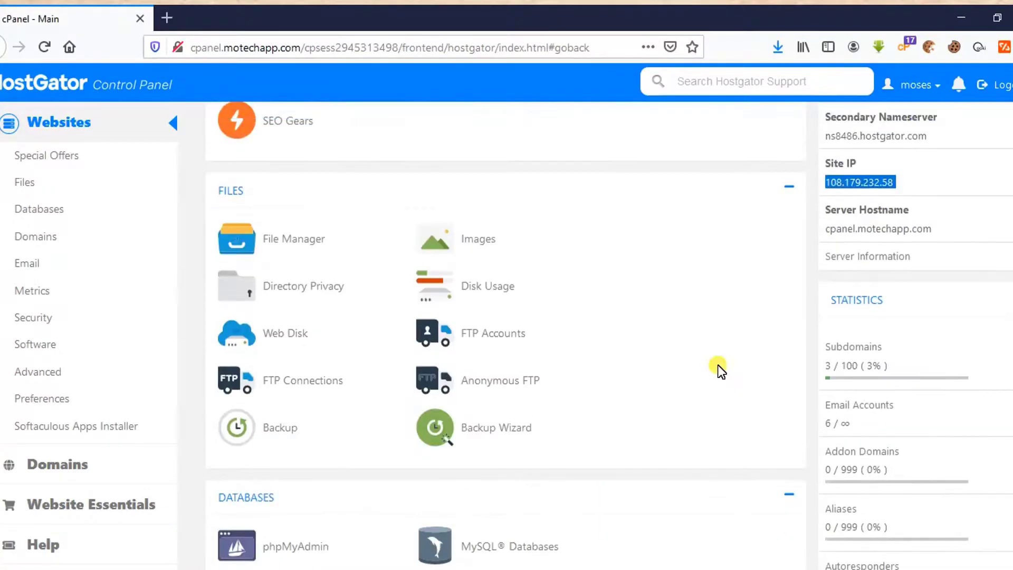
Step: Scroll the cPanel dashboard up to General Information showing user moses and /home1/moses
scroll("up", 3)
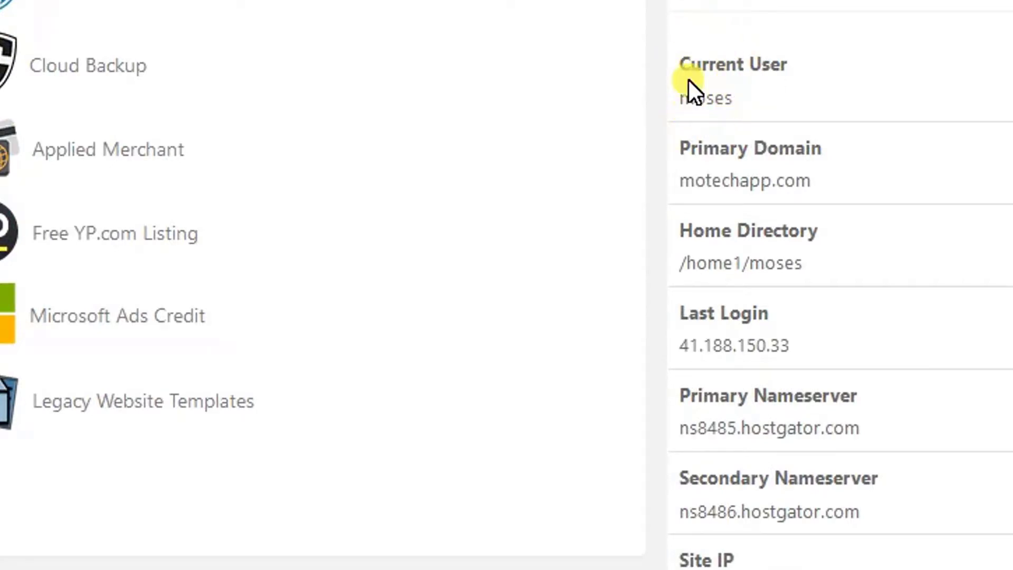
mouse_move(726, 87)
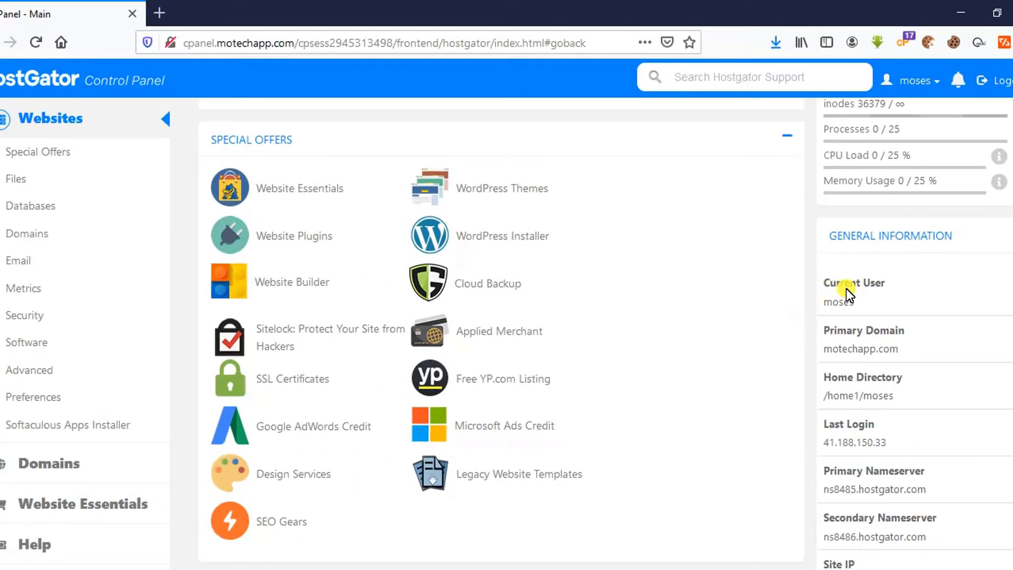
mouse_move(849, 293)
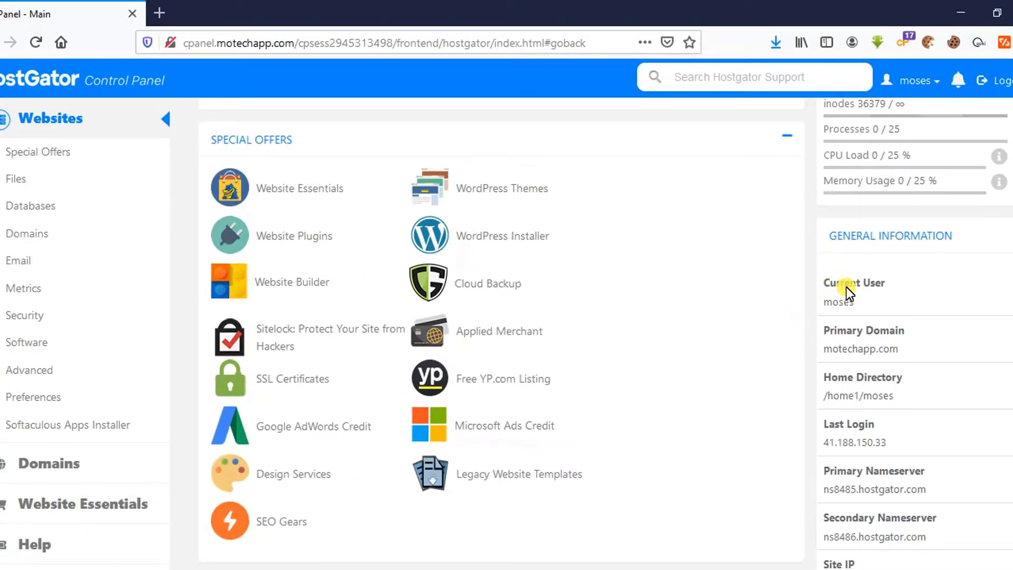